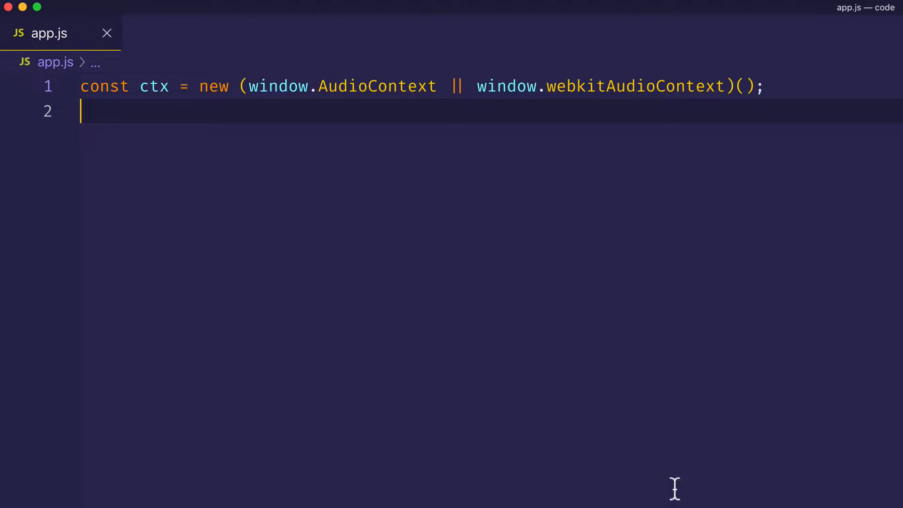
mouse_move(296, 118)
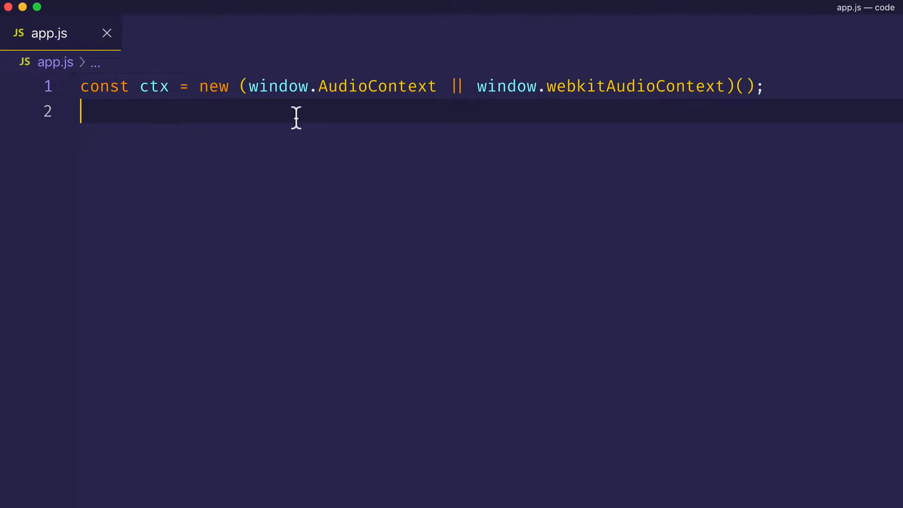
mouse_move(136, 125)
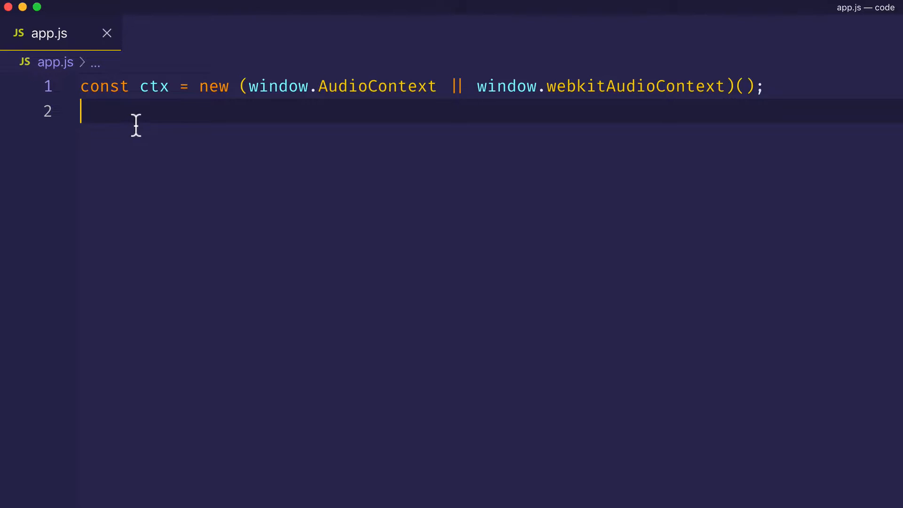
mouse_move(173, 135)
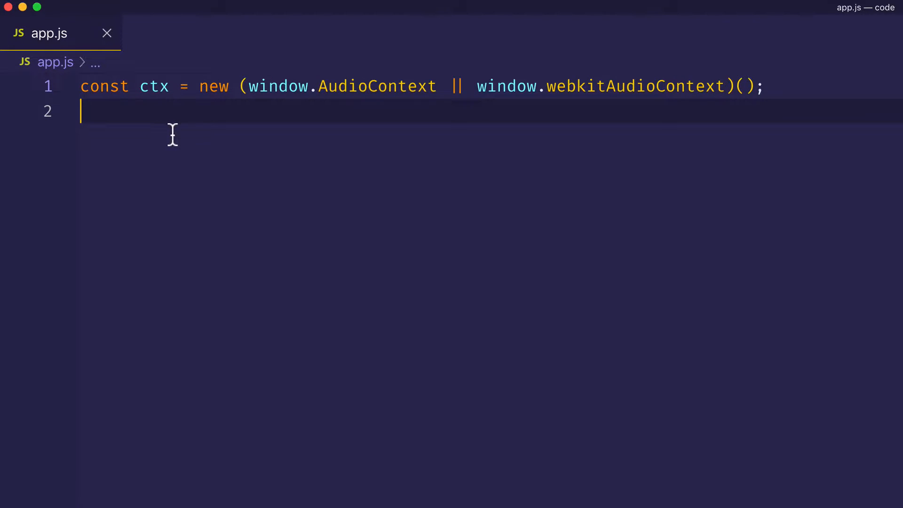
mouse_move(279, 193)
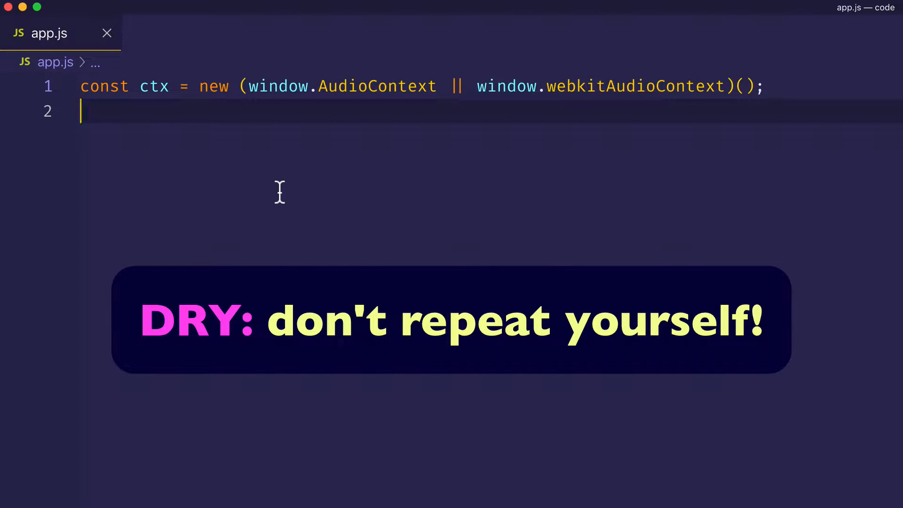
- Declare a constructor function Oscillator() and open its body
text(fu)
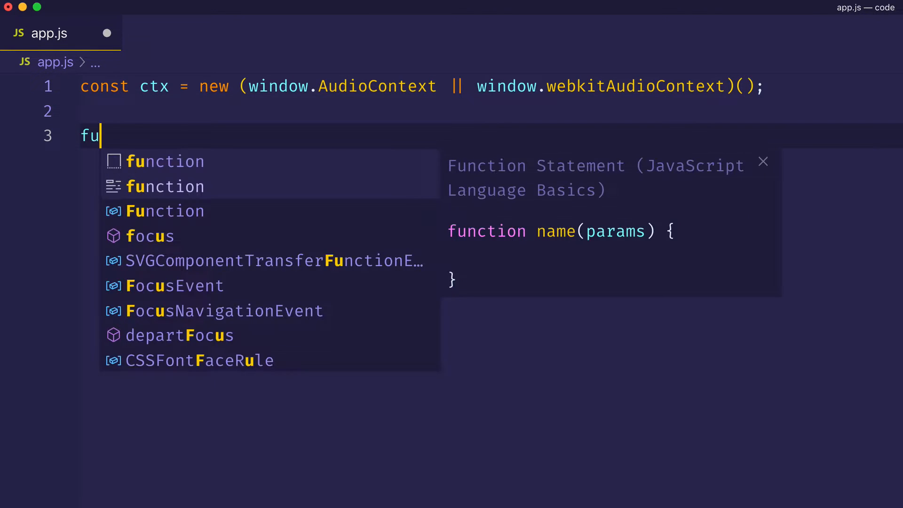
text(nction Oscilla)
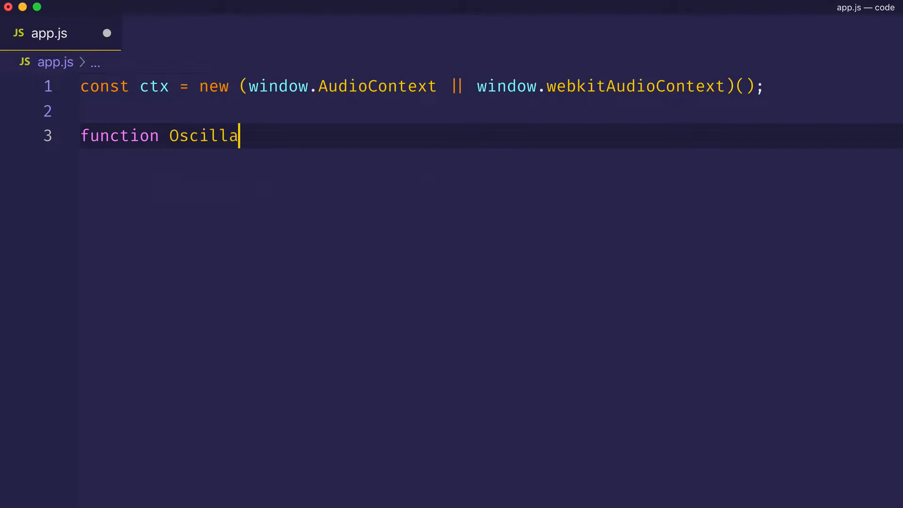
text(tor)
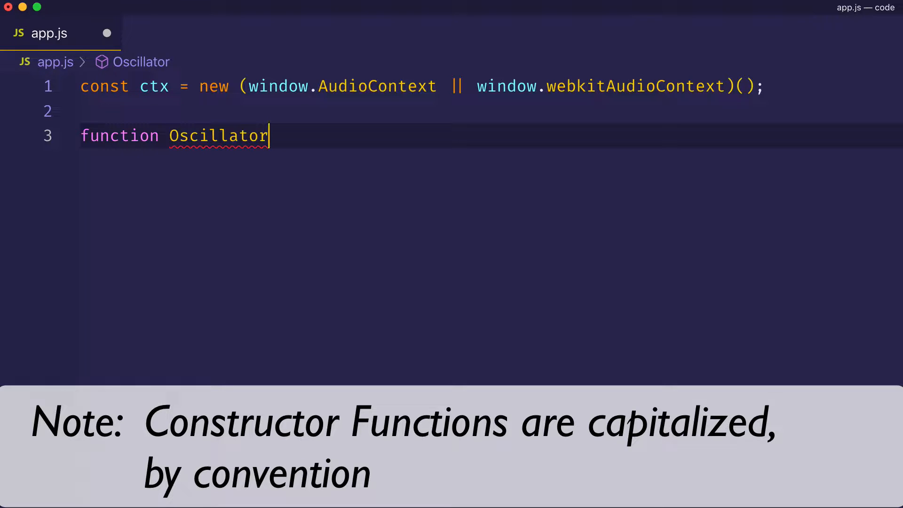
text((){)
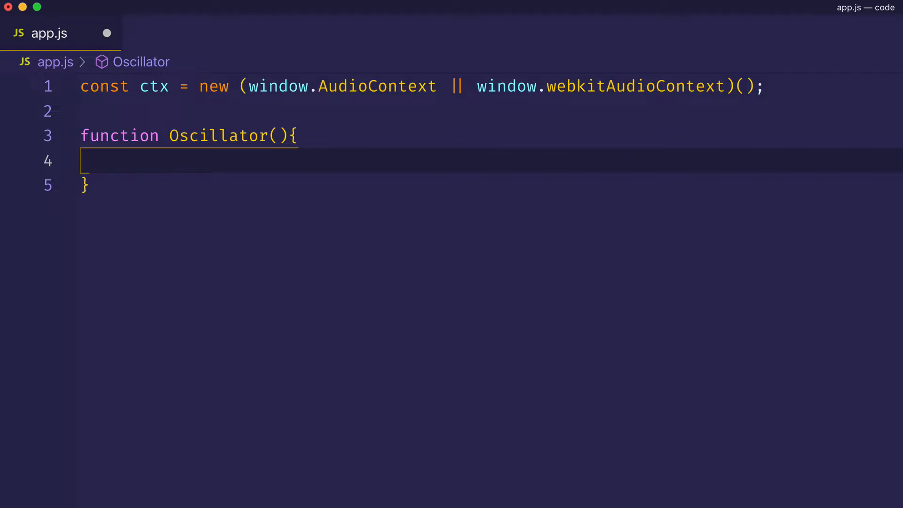
- Assign ctx.createOscillator() to this.osc inside the constructor
text(ctx)
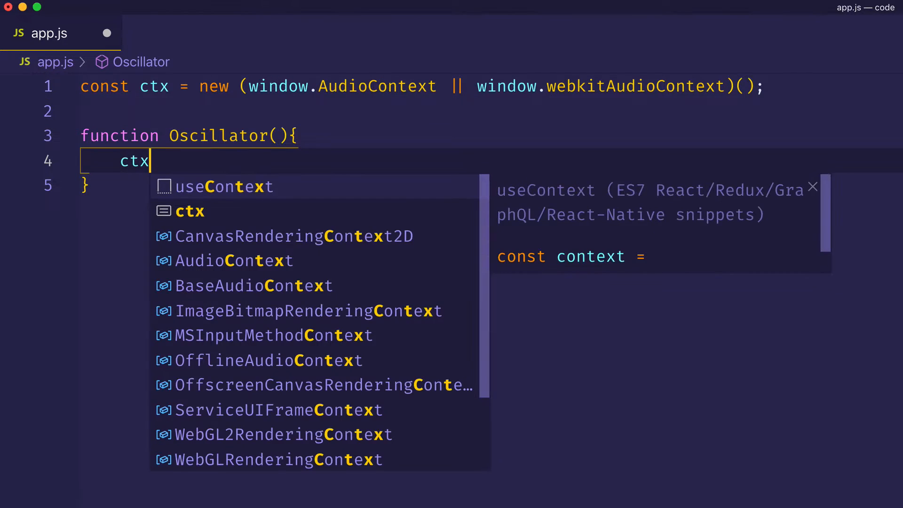
text(.createOscil)
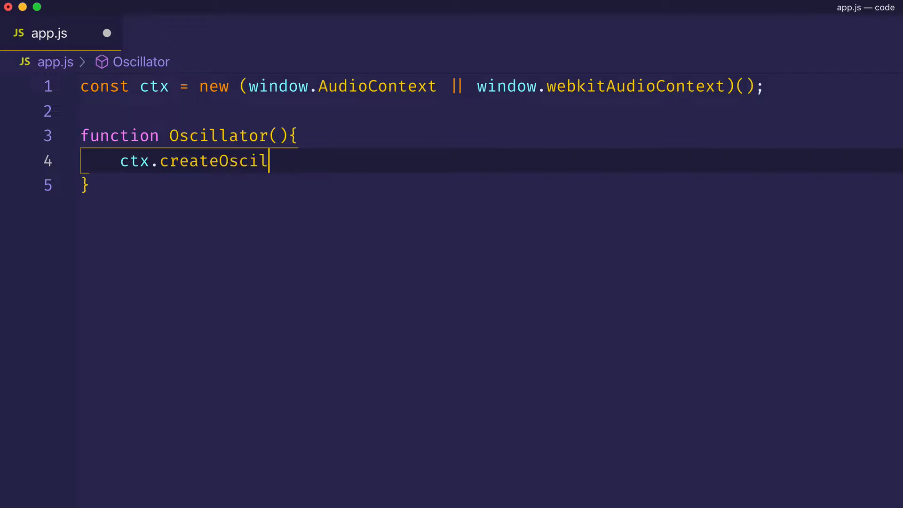
text(la)
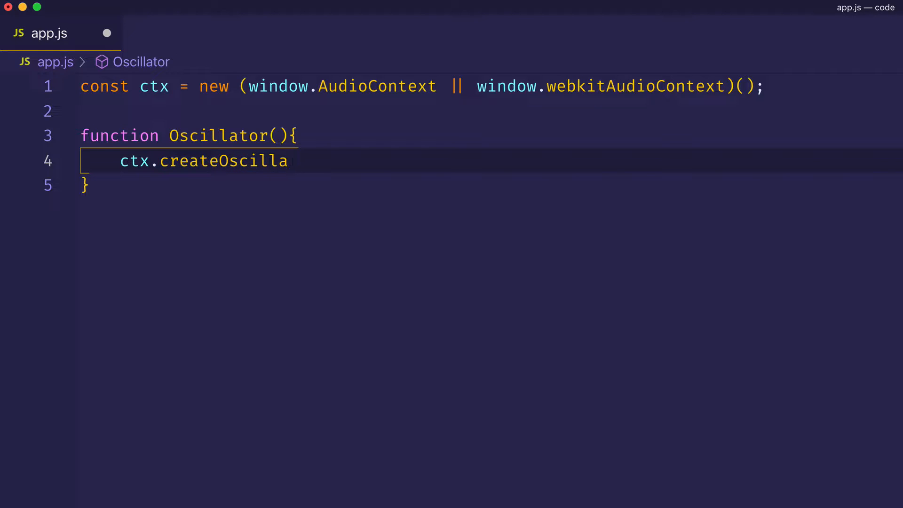
text(tor())
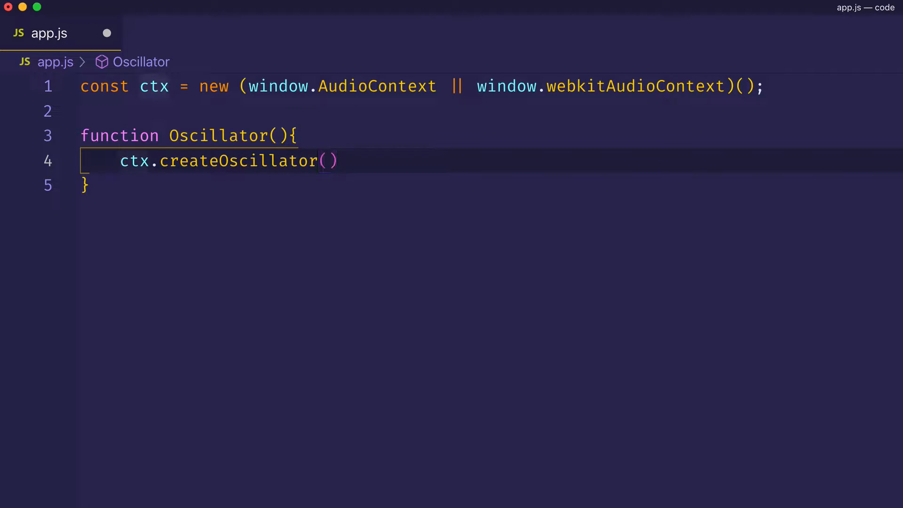
text(this.osc =)
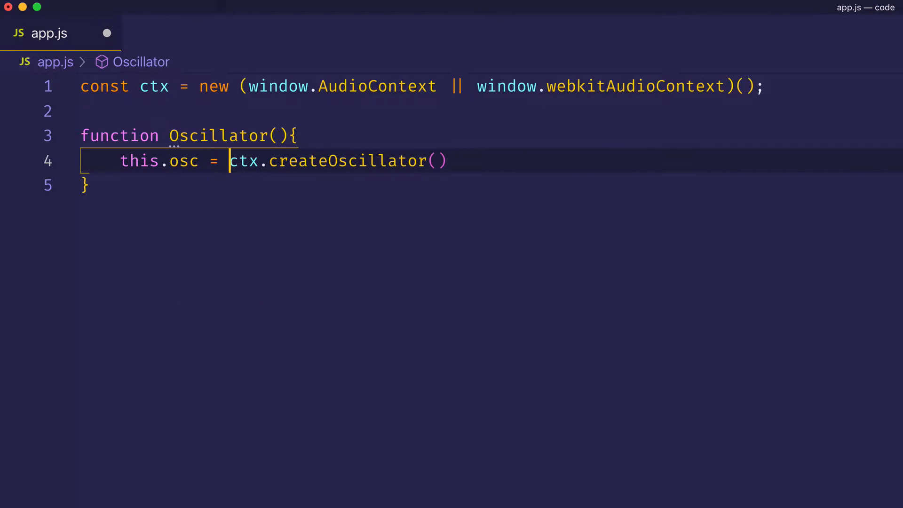
- Connect this.osc to ctx.destination inside the constructor
text(;)
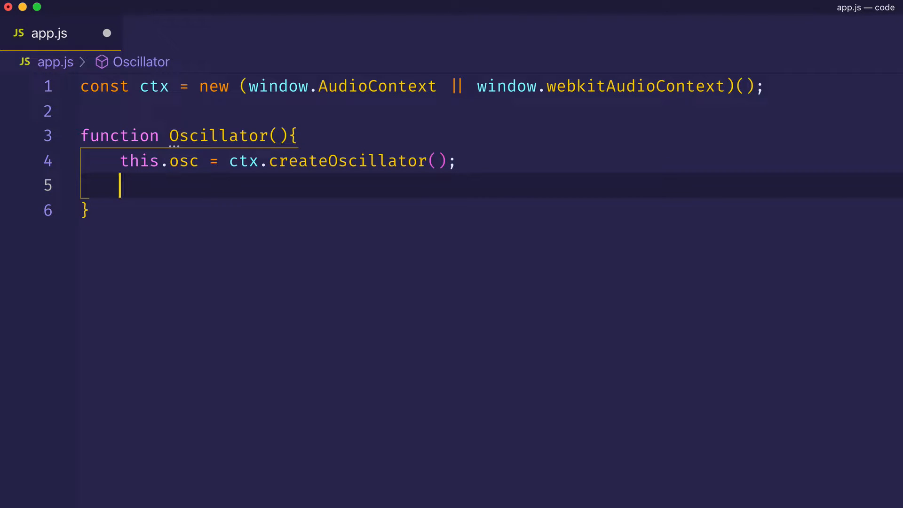
text(thi)
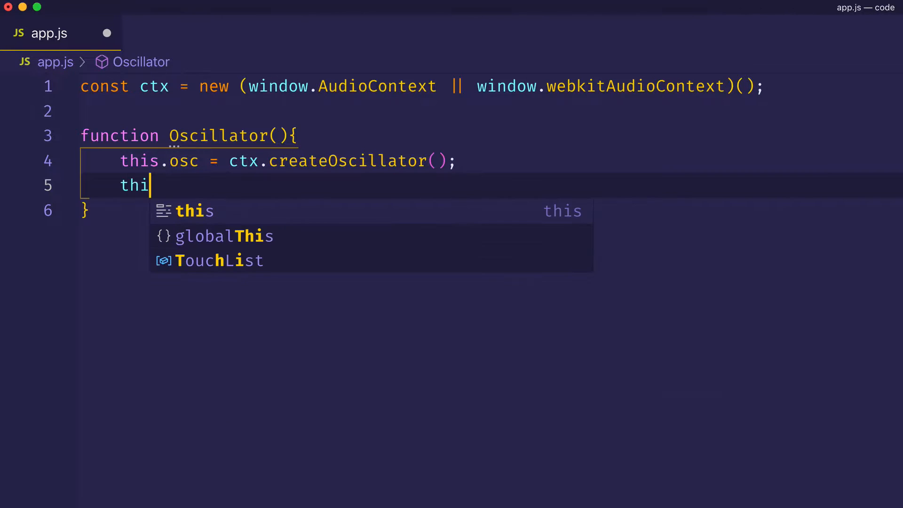
text(s.osc.)
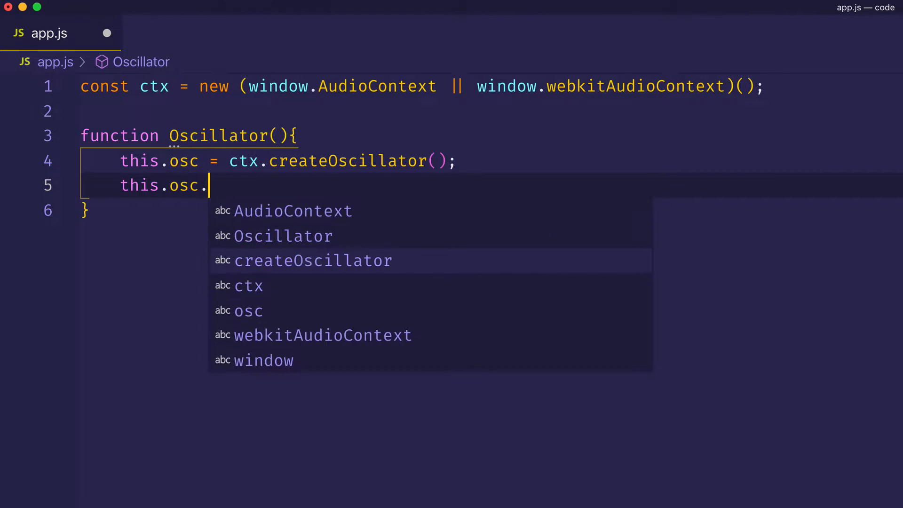
text(connect(ctx.)
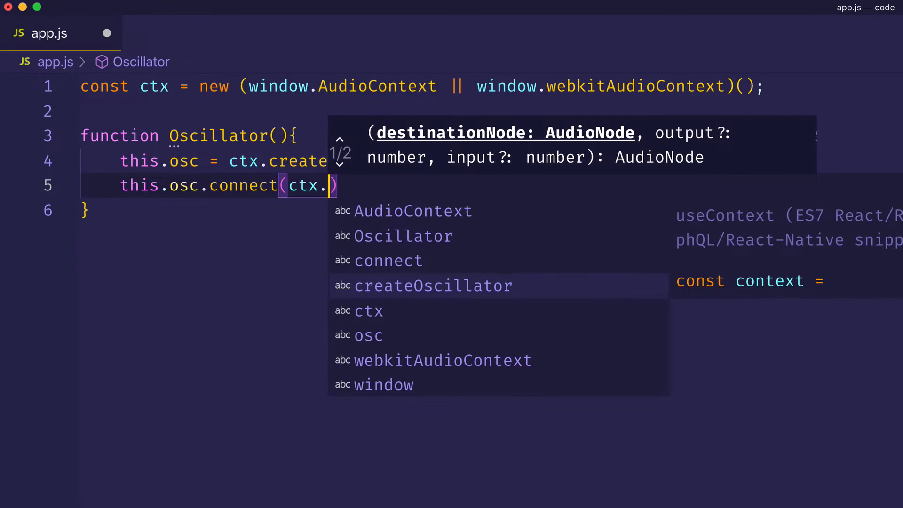
text(destination)
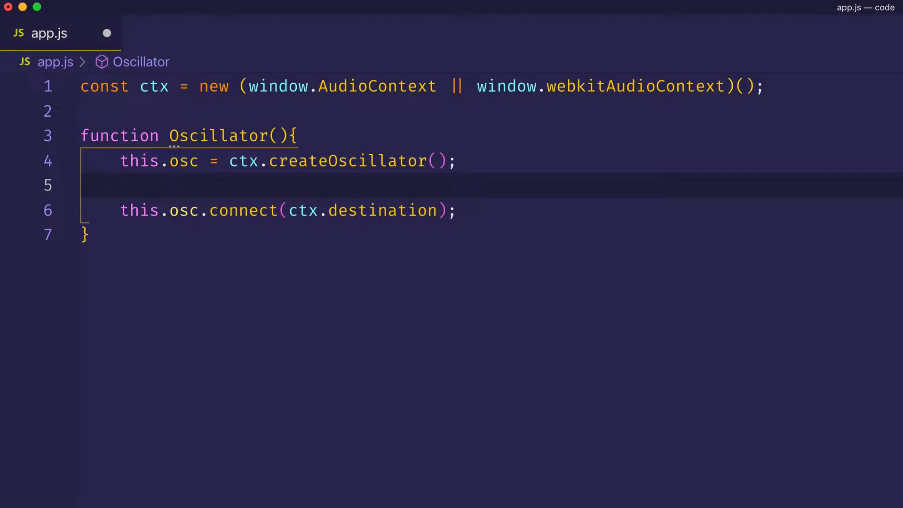
- Set this.osc.type to 'sawtooth' above the connect line
text(this.osc.type =)
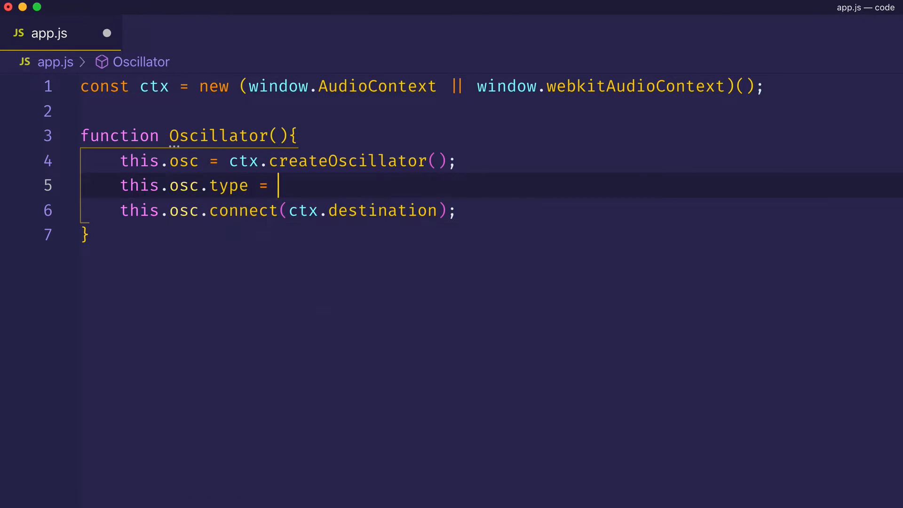
text('sawtooth';)
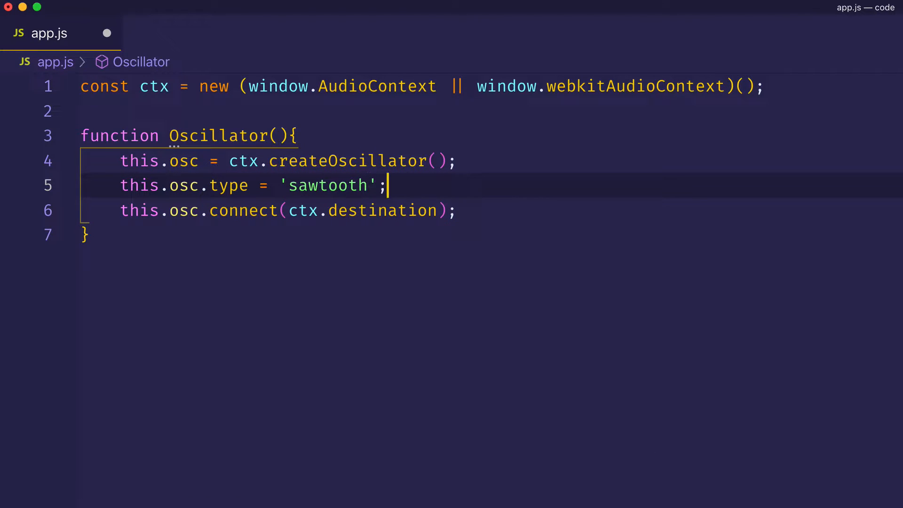
mouse_move(107, 33)
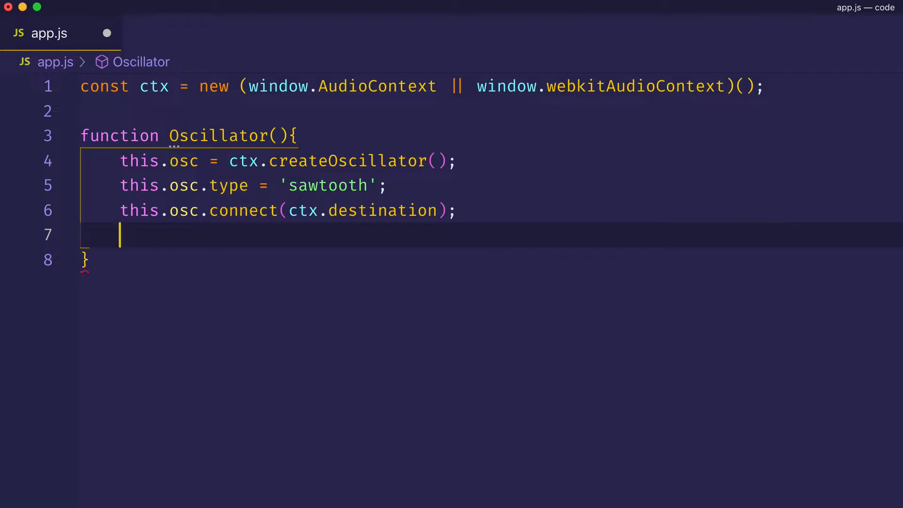
- Add this.osc.start(0); and this.osc.stop(3); and save app.js
text(this.osc.start(0);)
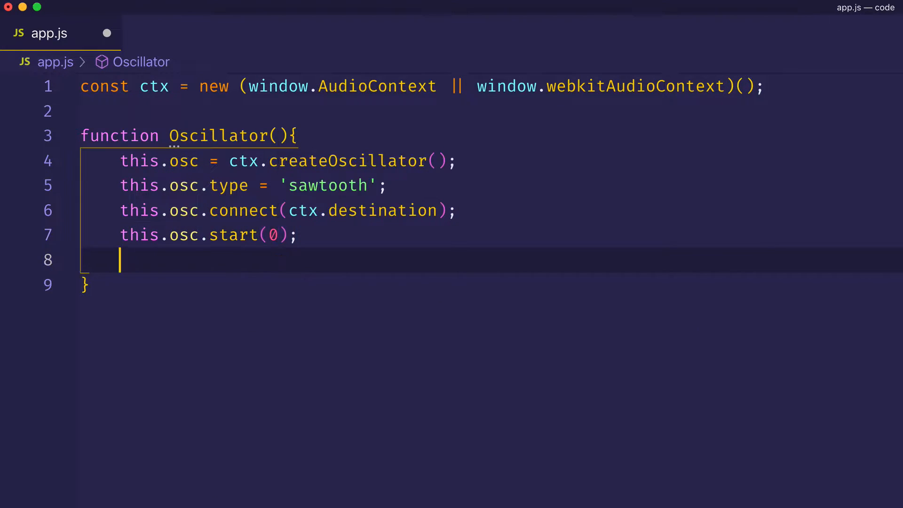
text(this.osc.)
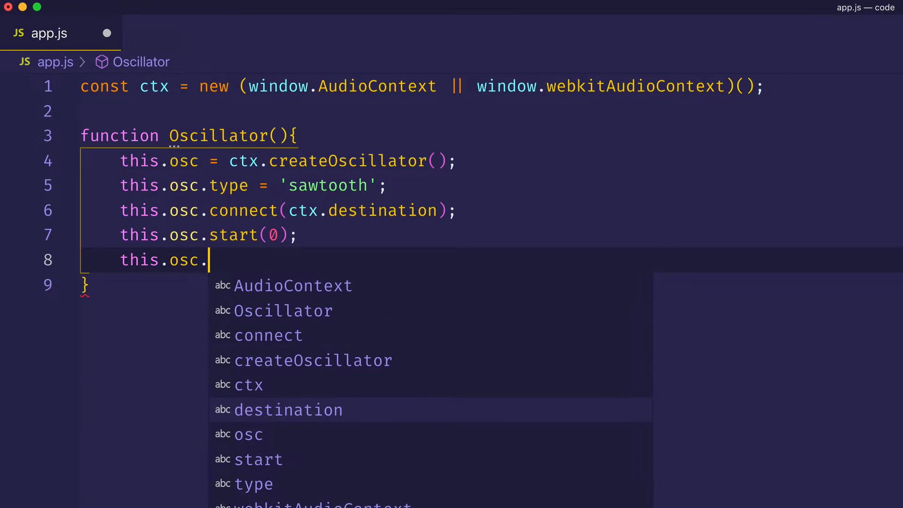
text(stop(3))
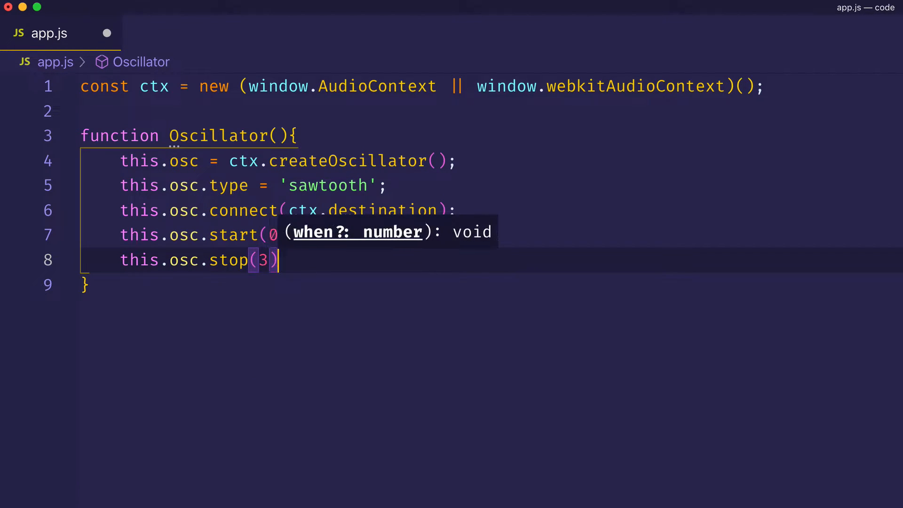
text(;)
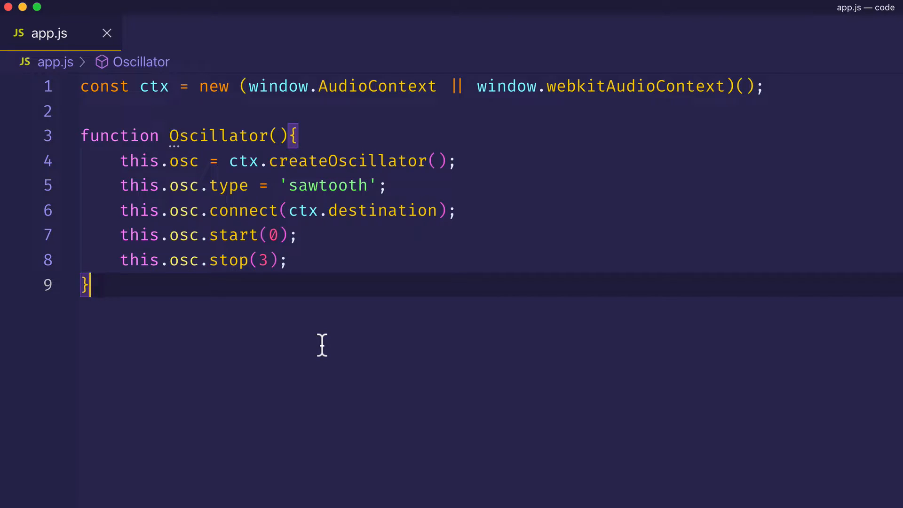
text(const osc1 =)
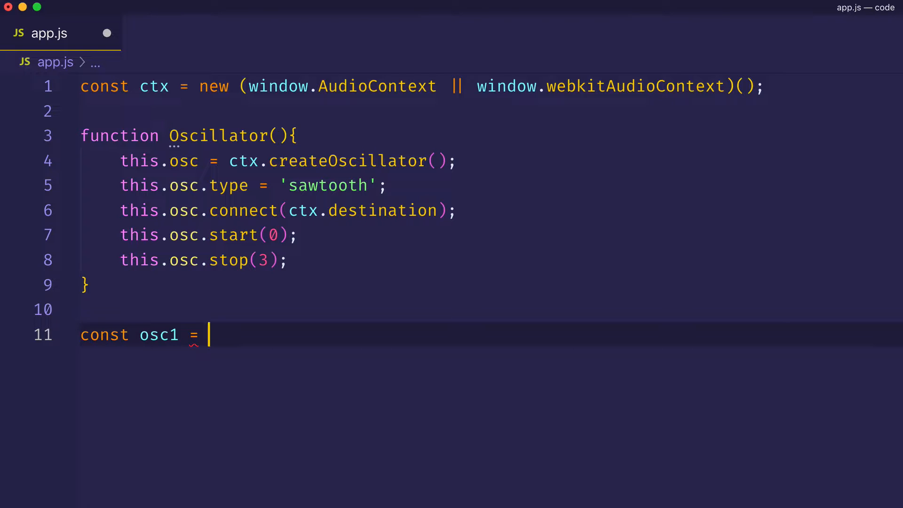
text(new Oscillator();)
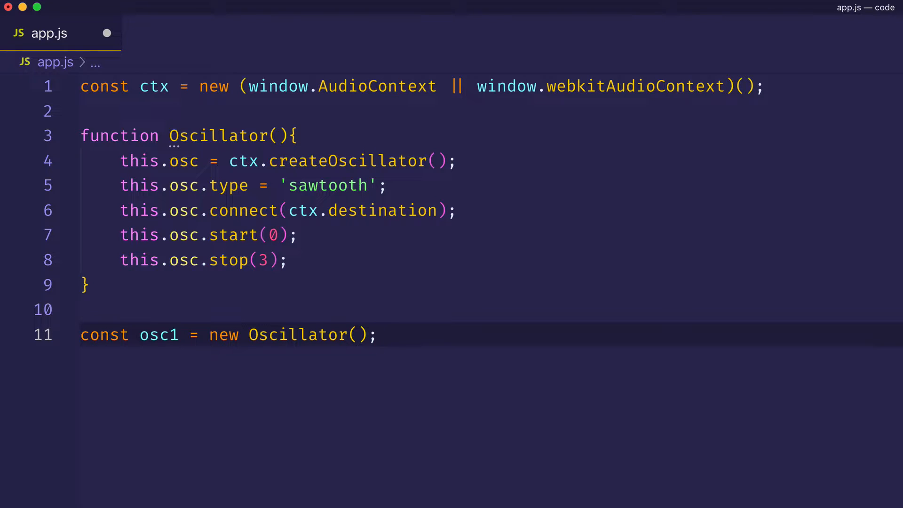
mouse_move(122, 173)
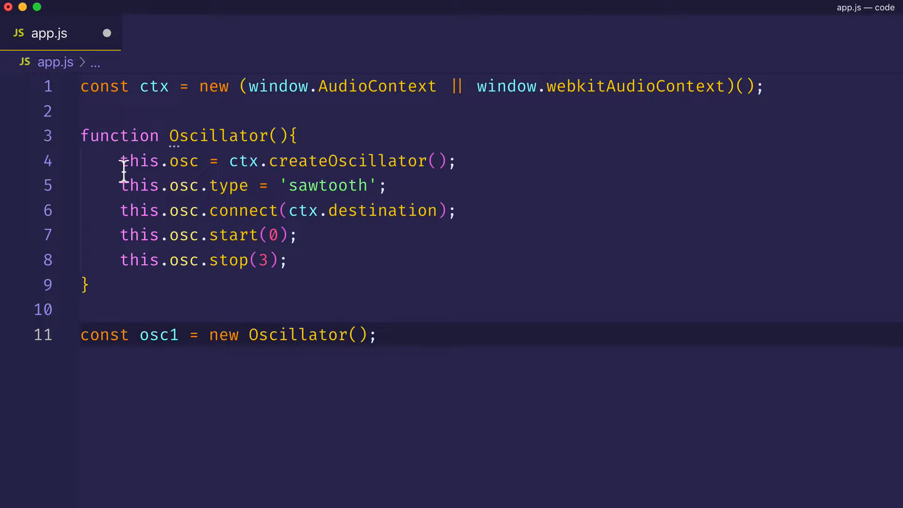
mouse_move(265, 259)
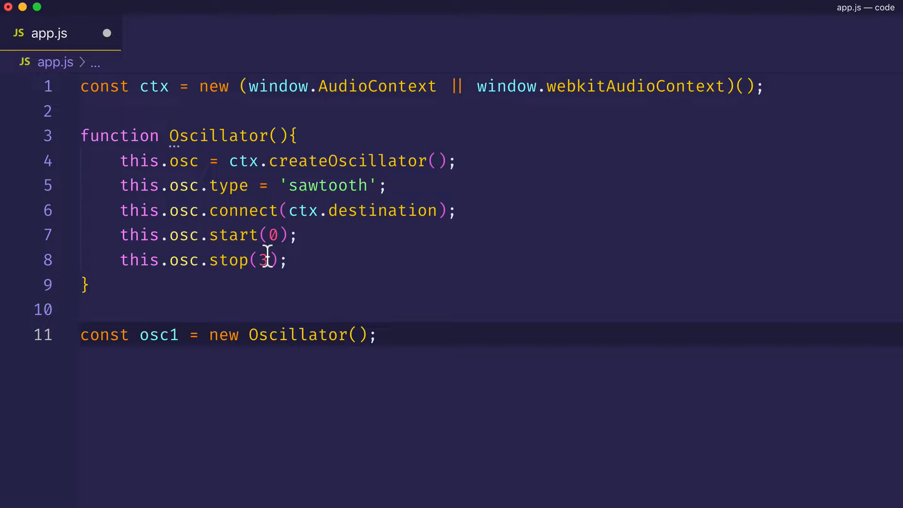
click(377, 335)
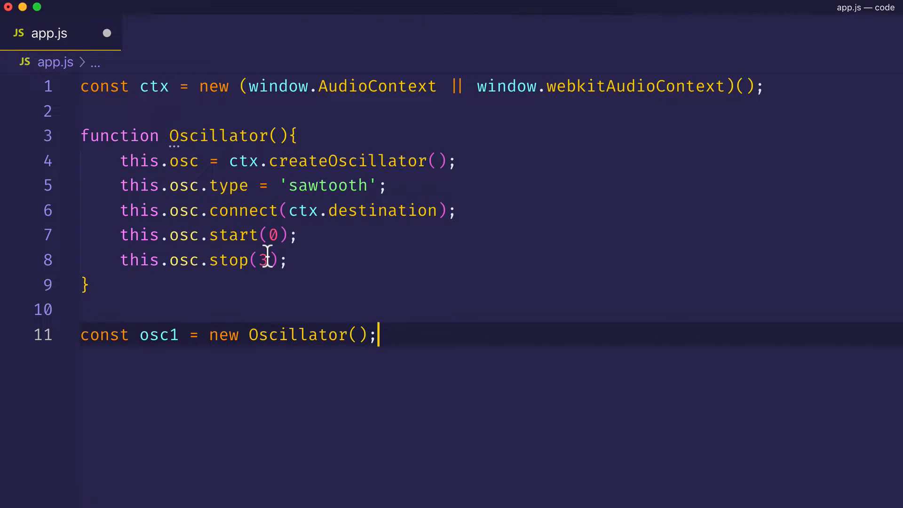
mouse_move(297, 335)
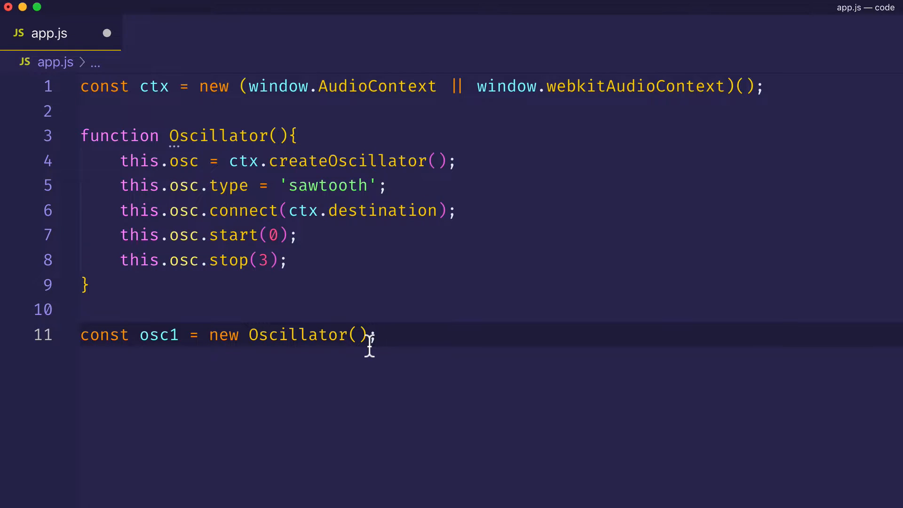
- Add frequency and detune parameters and set this.osc.frequency.value = frequency
text(frequen)
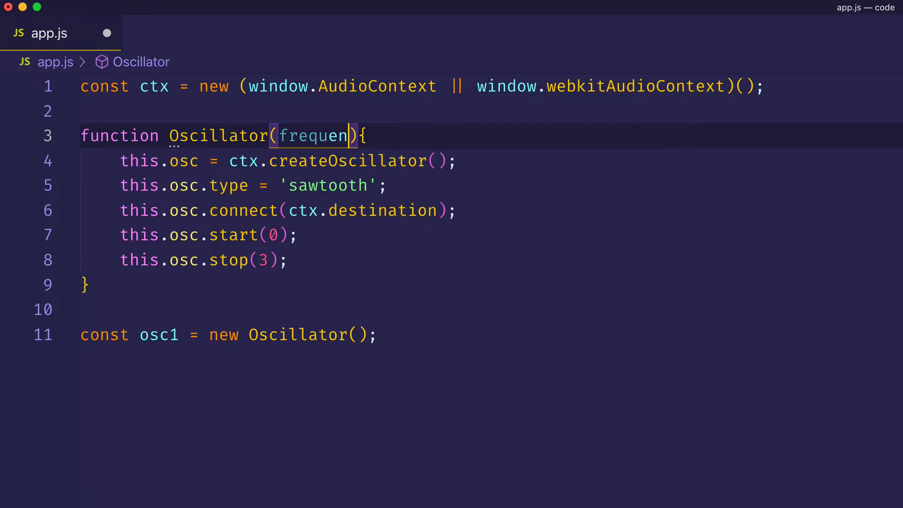
text(cy, detune)
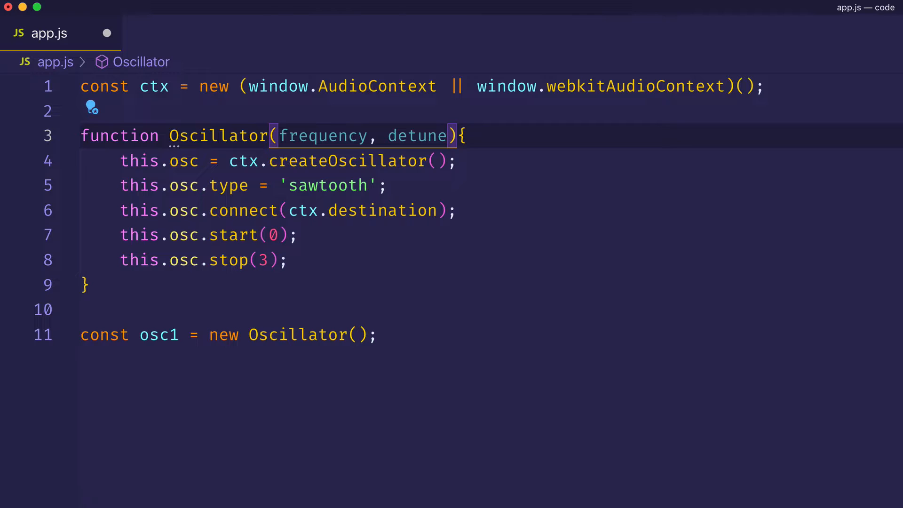
mouse_move(411, 198)
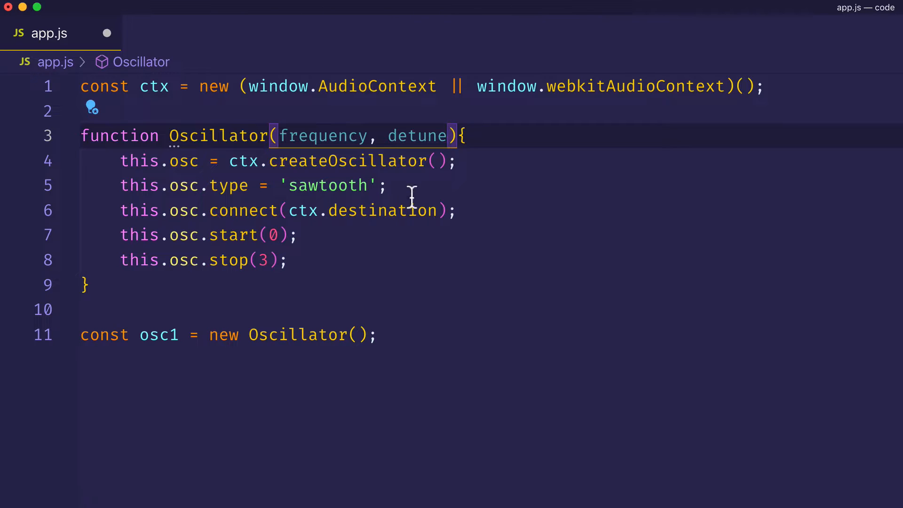
key(Enter)
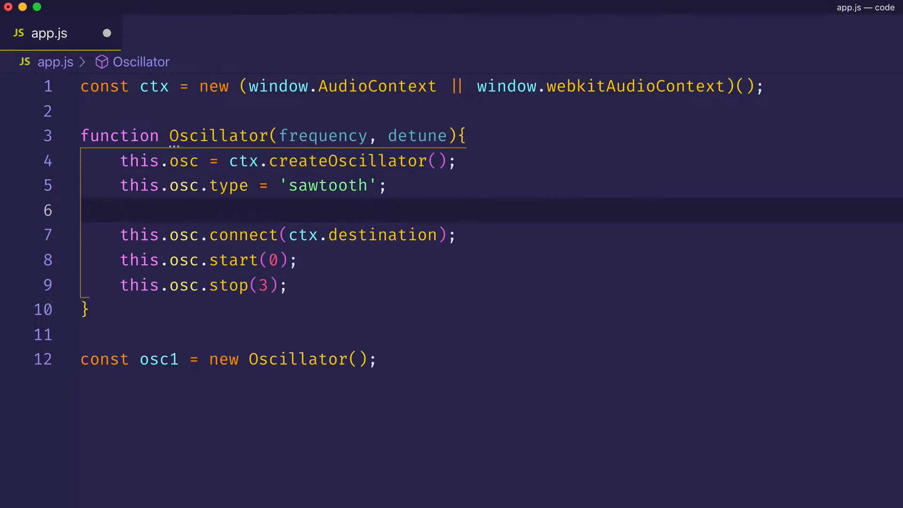
text(this.o)
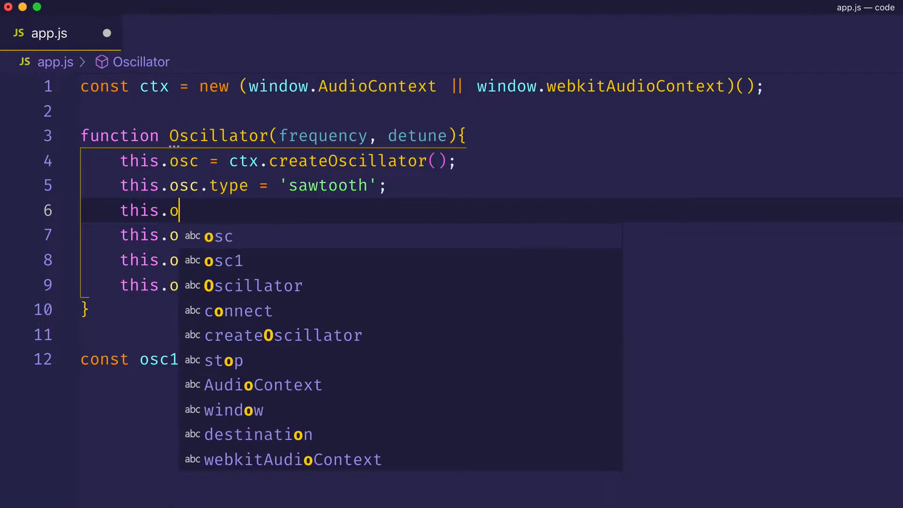
text(sc.frequen)
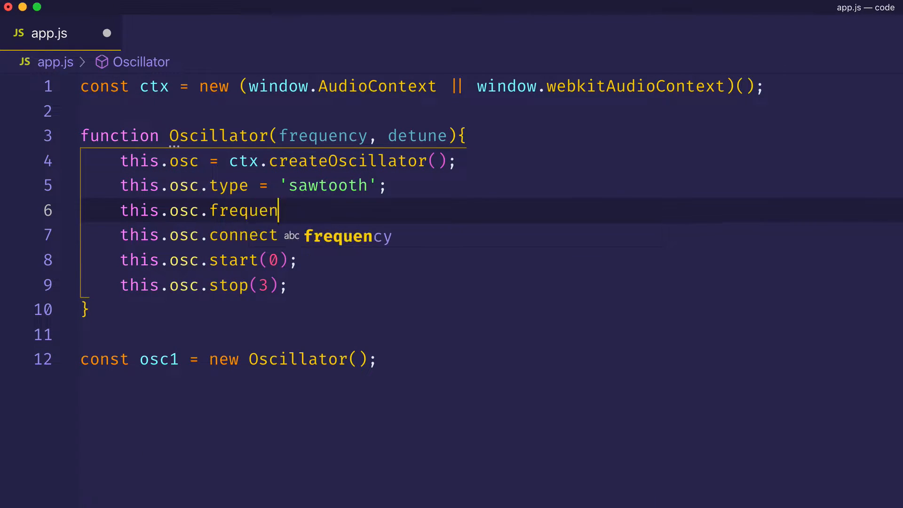
text(cy.value)
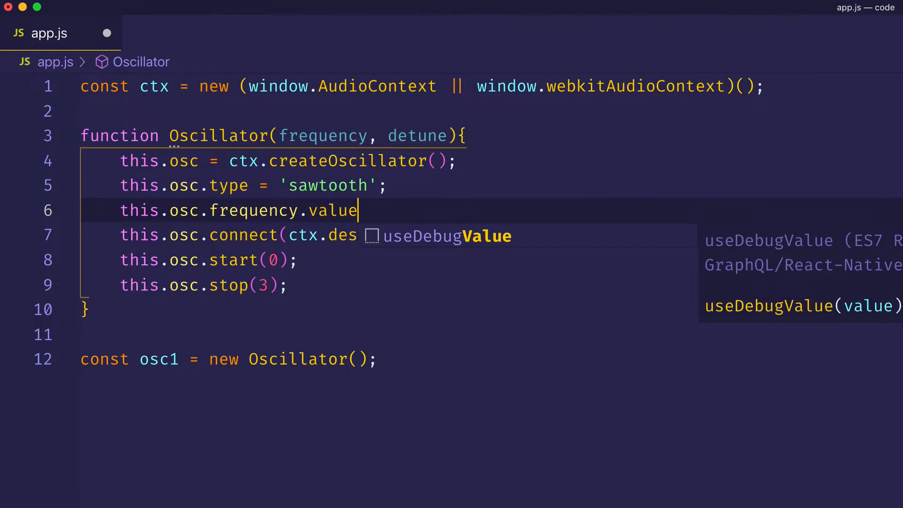
text(= frequency)
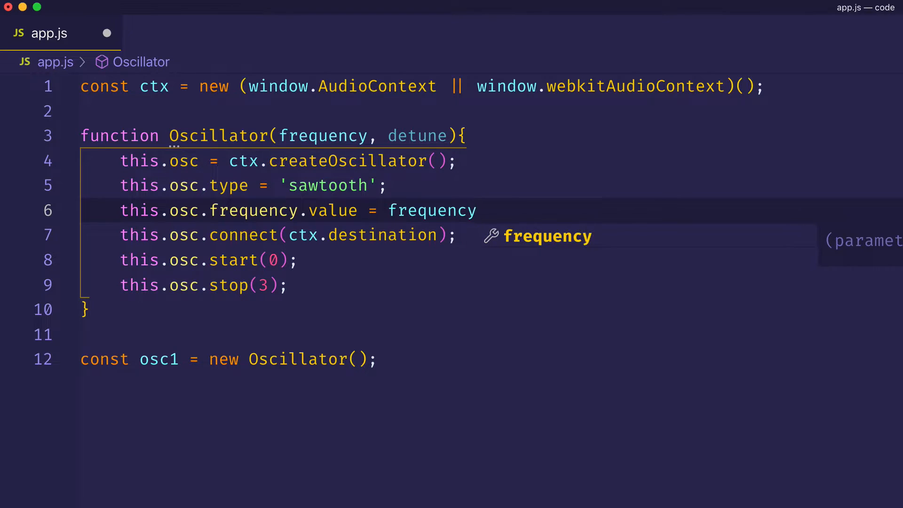
- Set this.osc.detune.value = detune and save app.js
key(Enter)
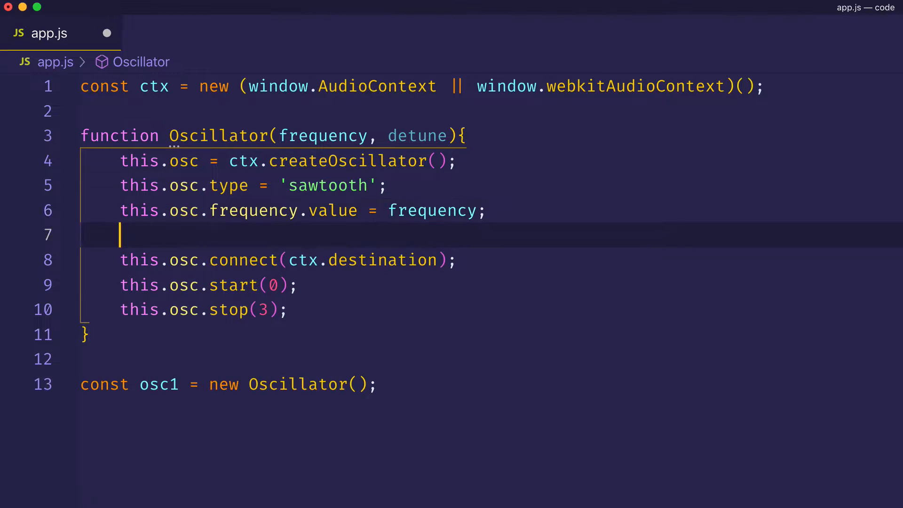
text(this.so)
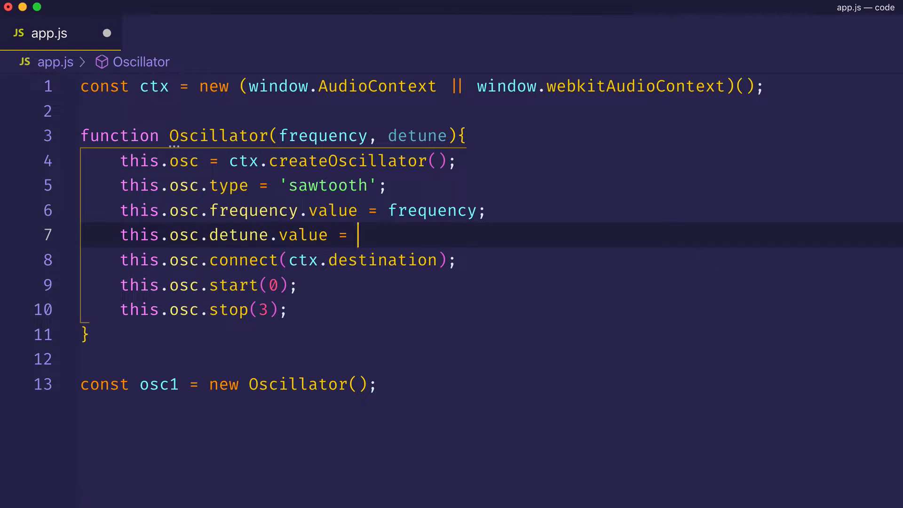
text(detune;)
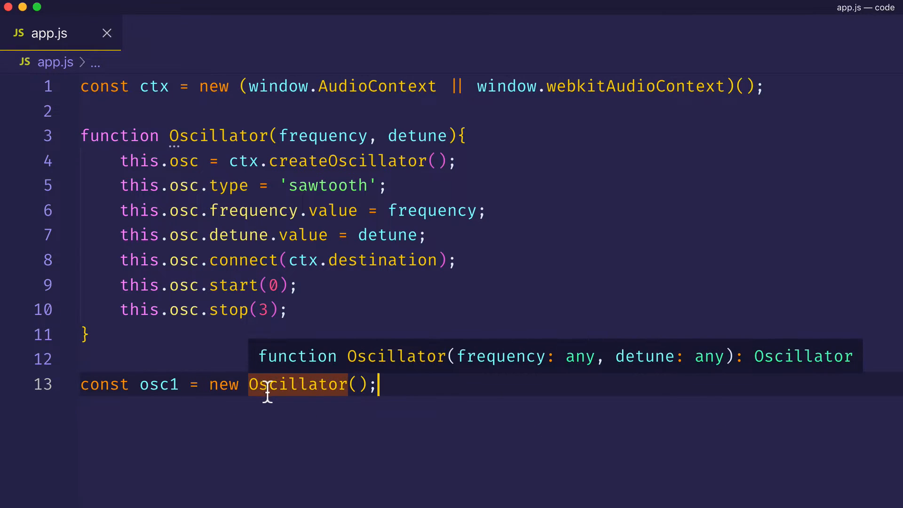
- Pass 440, 0 as arguments to new Oscillator() on the osc1 line
click(357, 385)
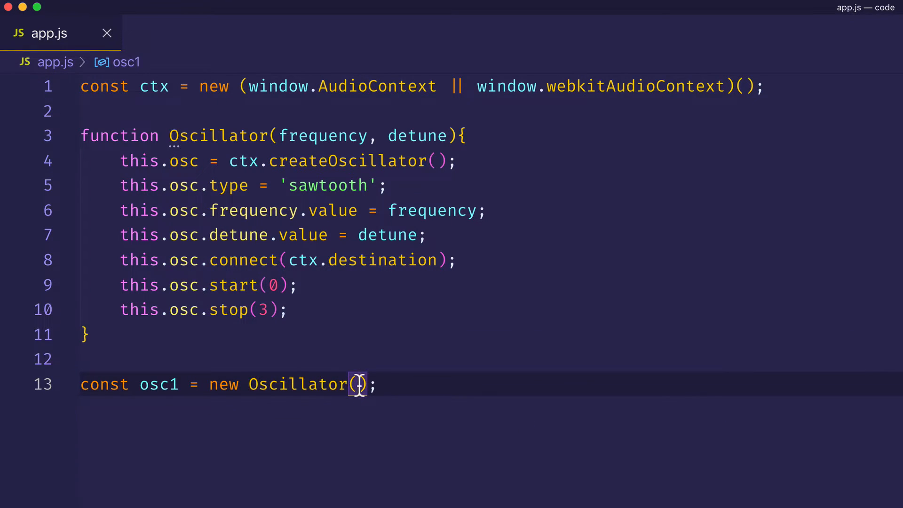
text(440)
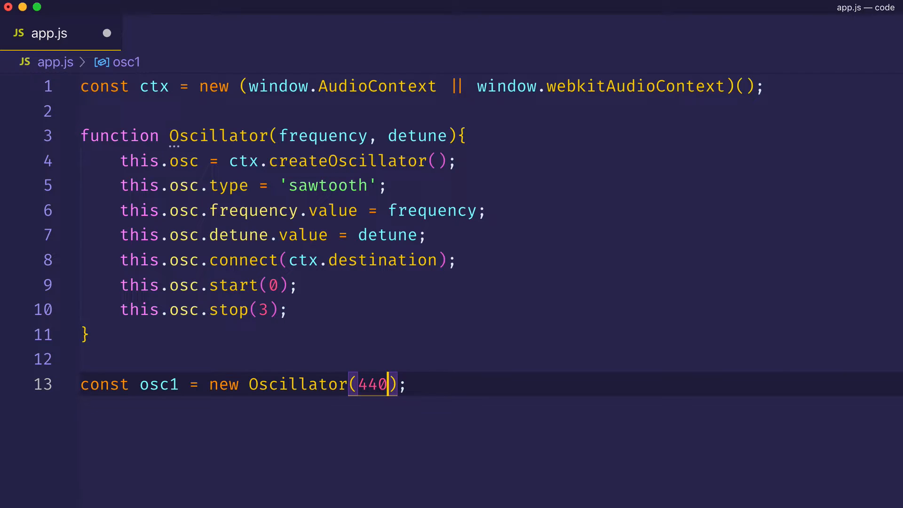
text(, 0)
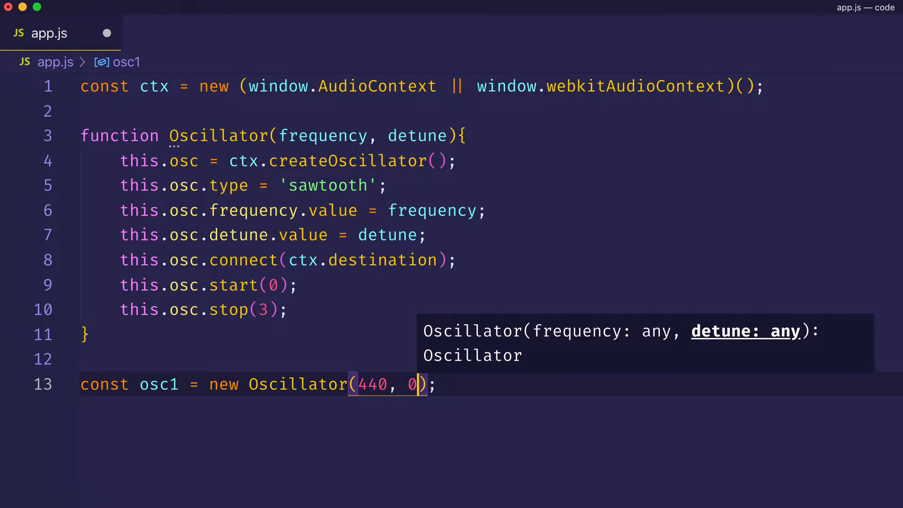
click(402, 412)
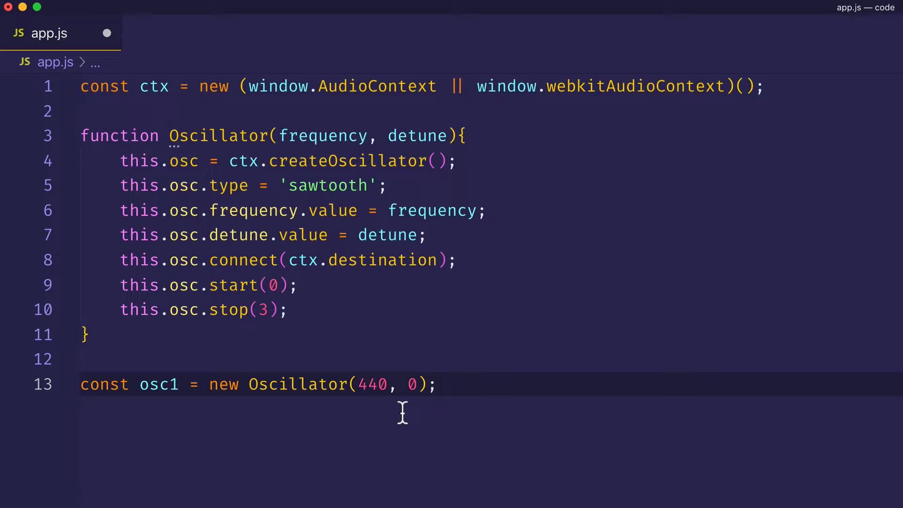
mouse_move(394, 384)
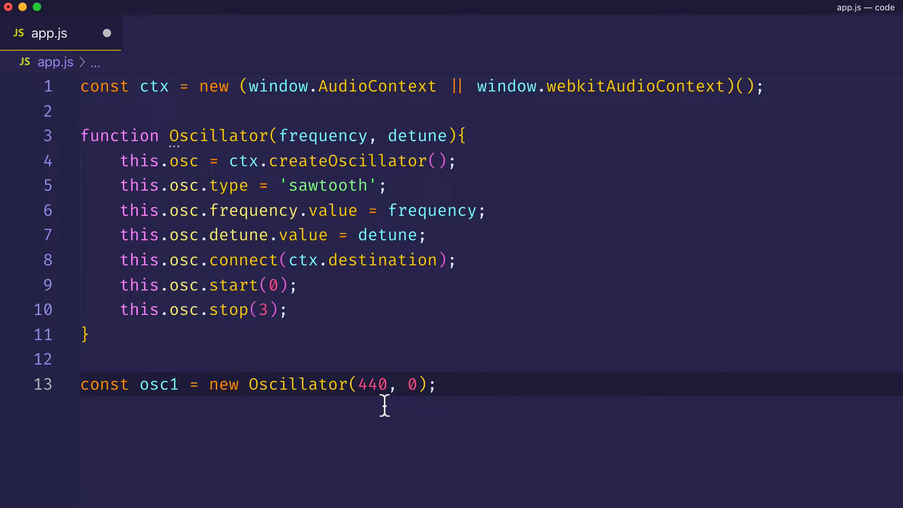
mouse_move(443, 404)
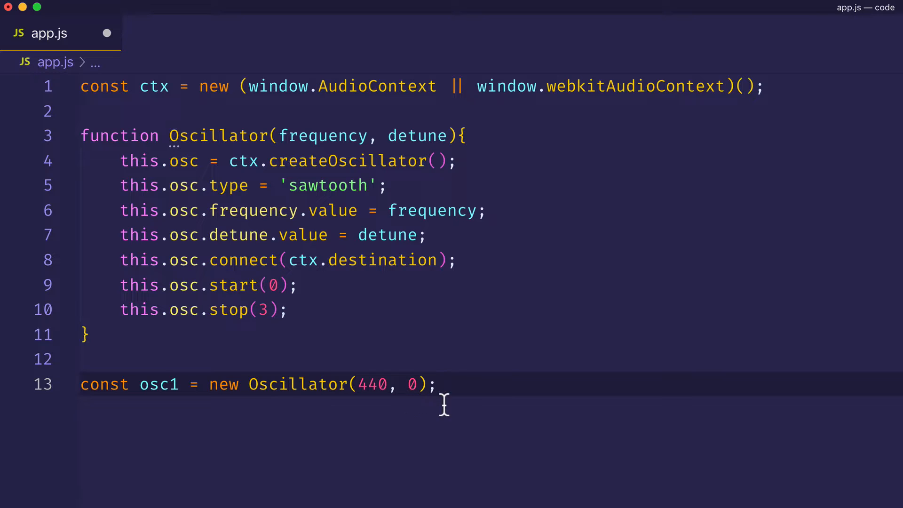
mouse_move(435, 404)
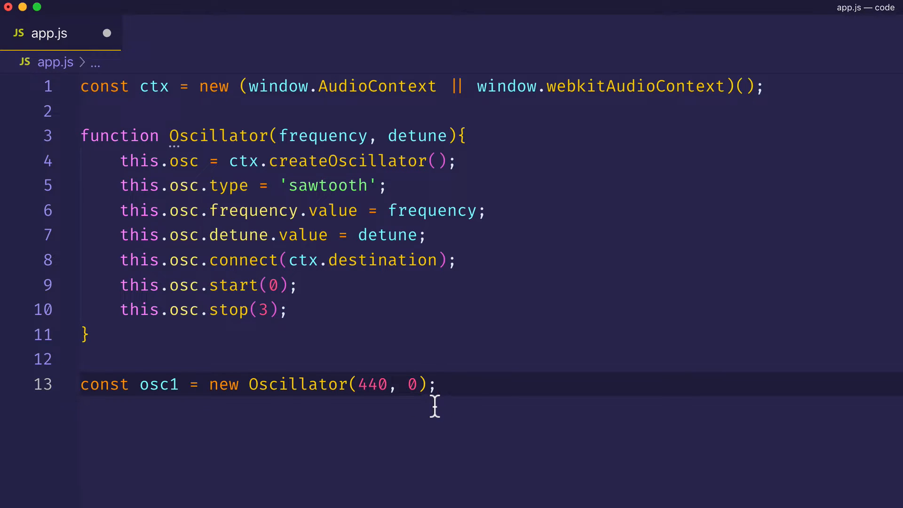
- Declare const osc2 = new Oscillator( with a frequency of 440 below osc1
key(Return)
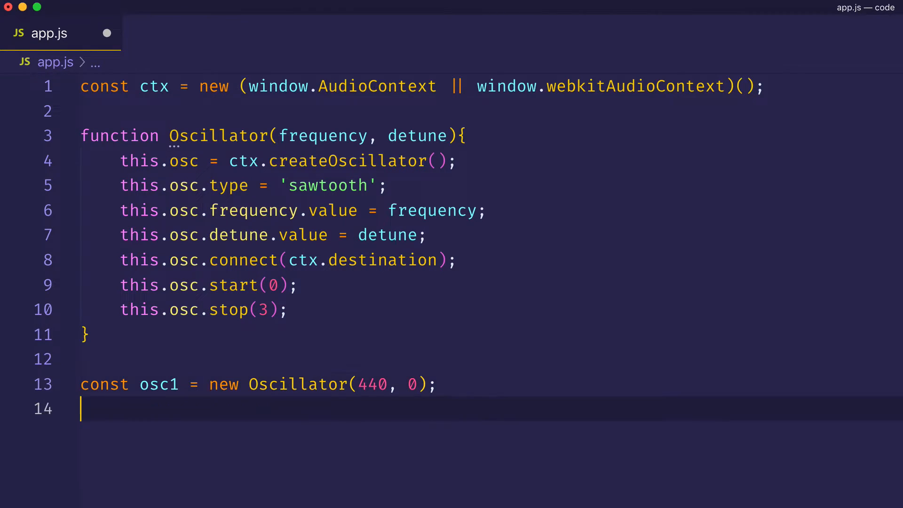
text(c)
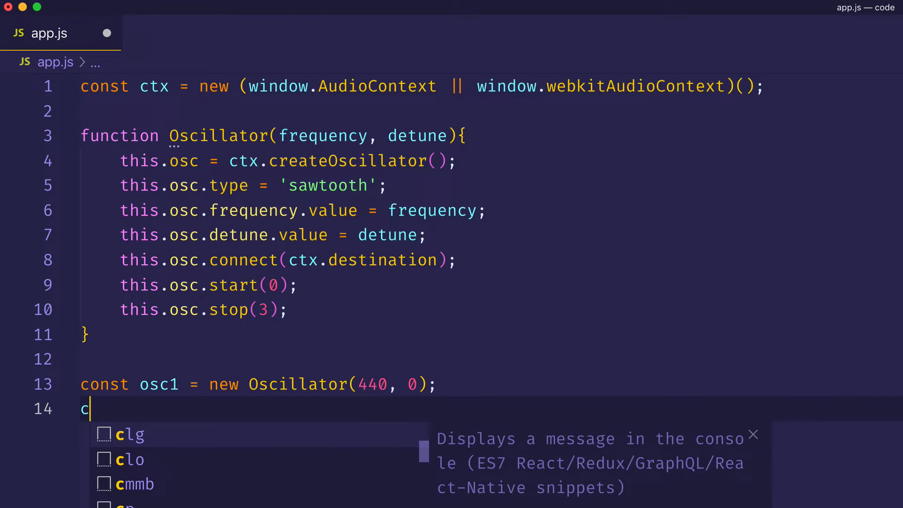
text(onst os)
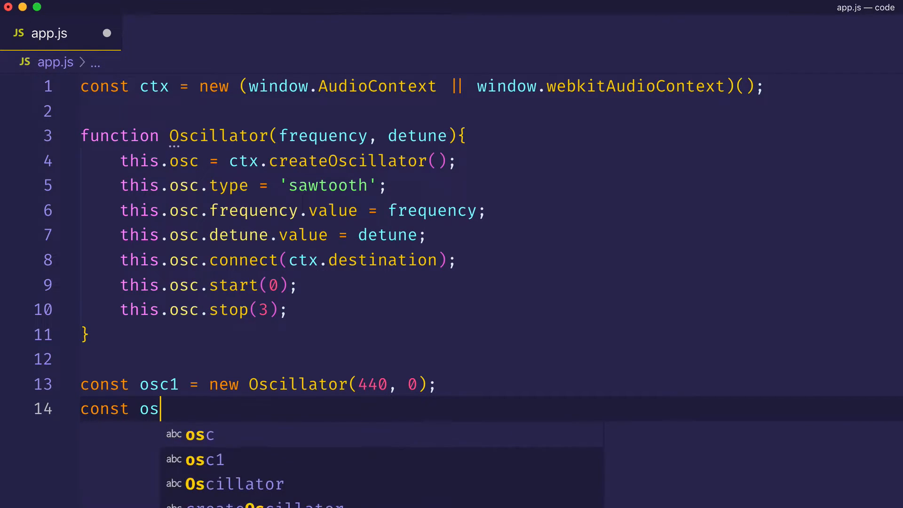
text(c2 =)
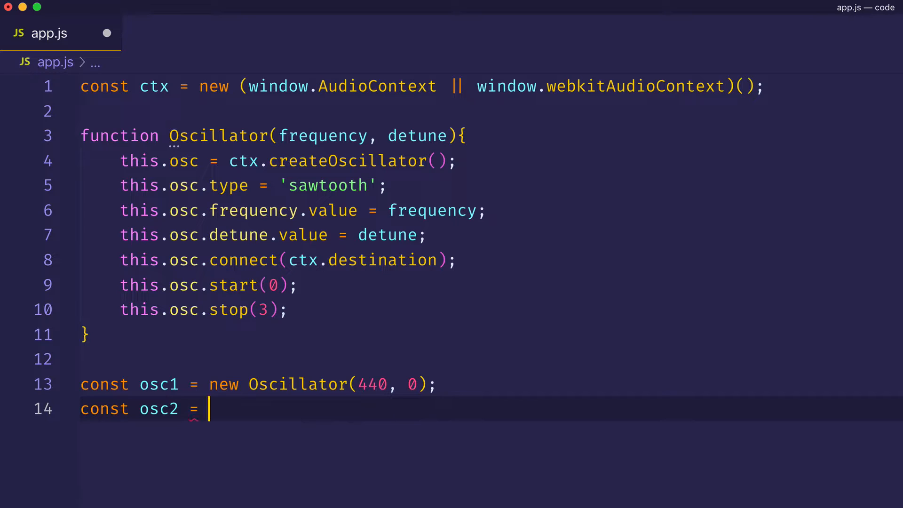
text(new O)
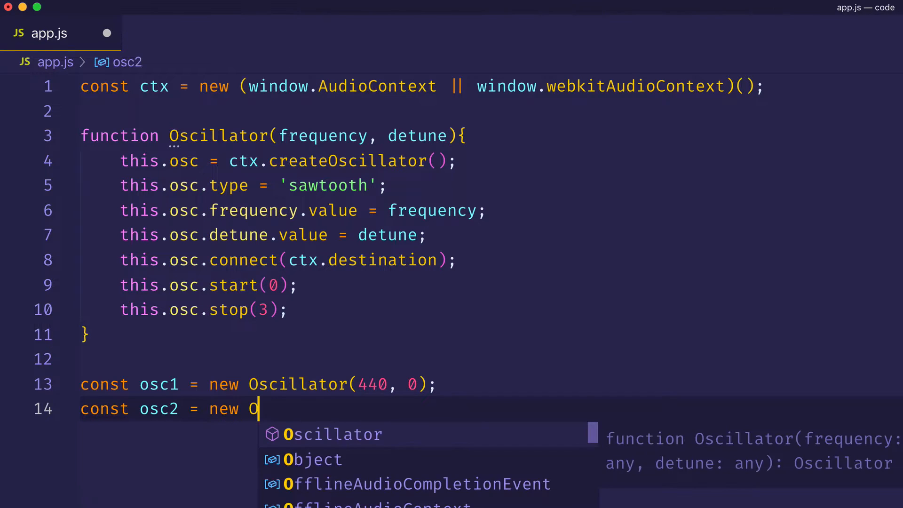
text(scillator(4);)
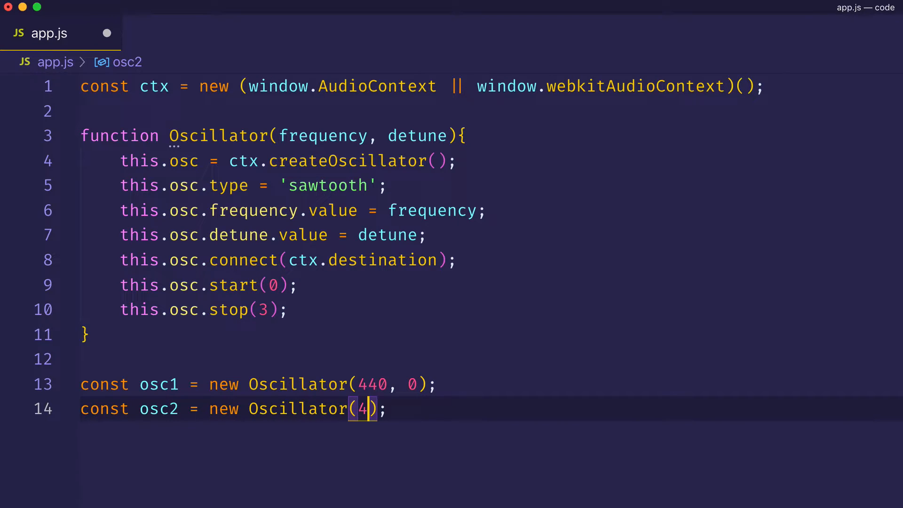
text(40, 10)
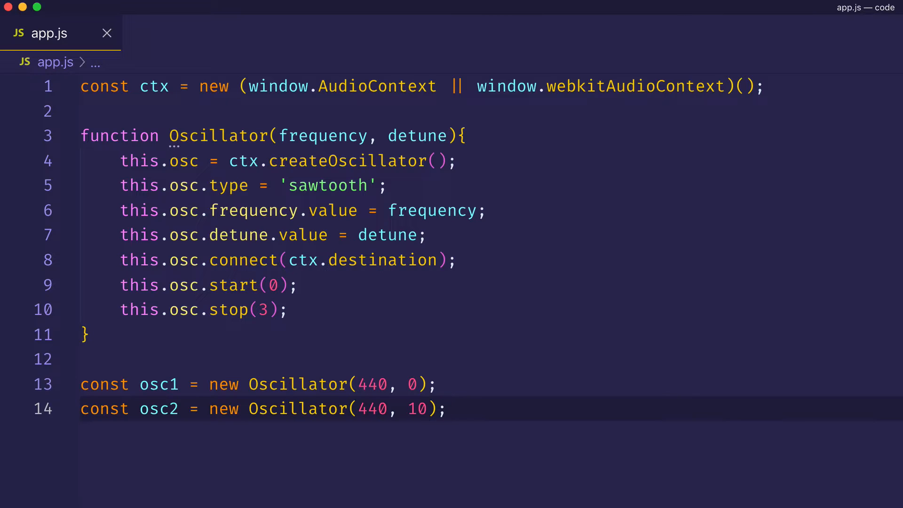
mouse_move(515, 439)
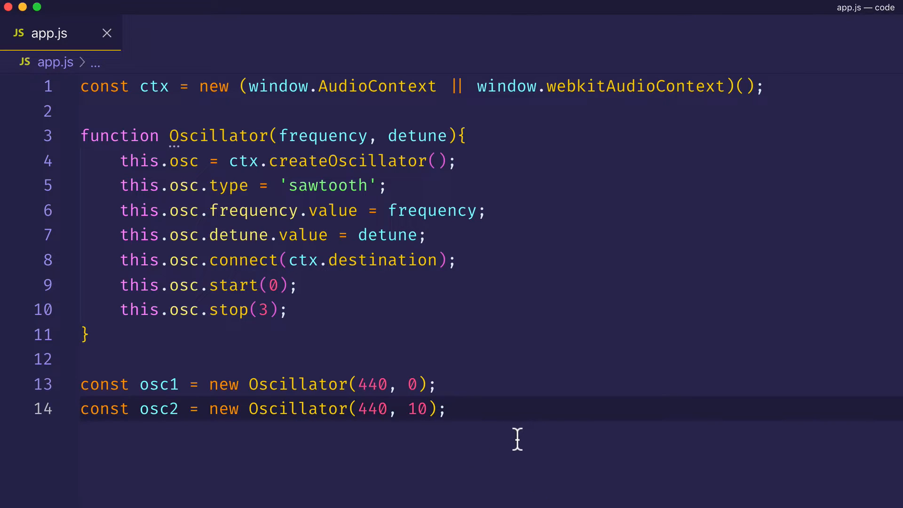
mouse_move(415, 434)
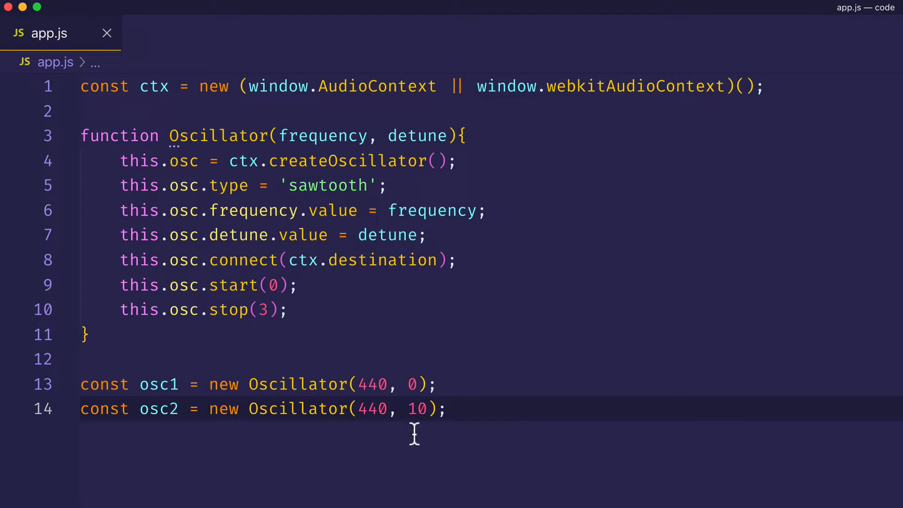
mouse_move(423, 429)
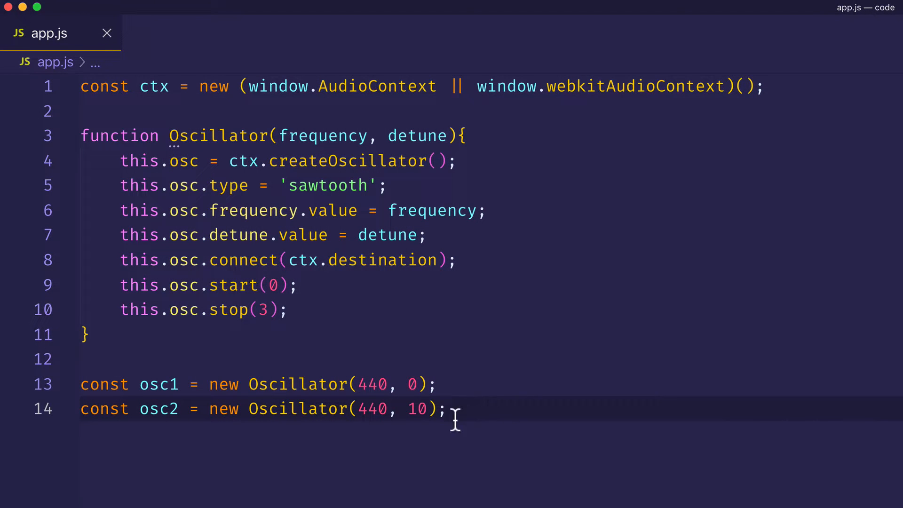
mouse_move(432, 409)
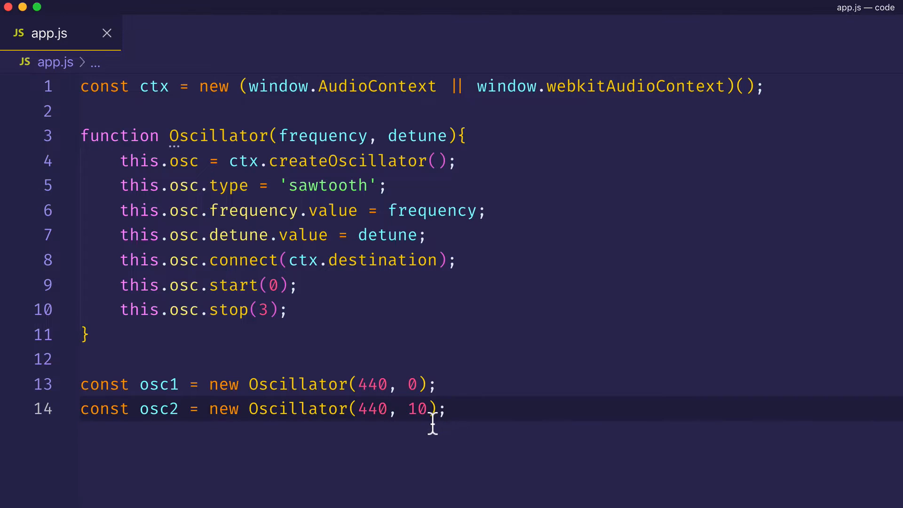
- Edit osc2's detune from 10, trying values, to end at 15 and save
click(433, 409)
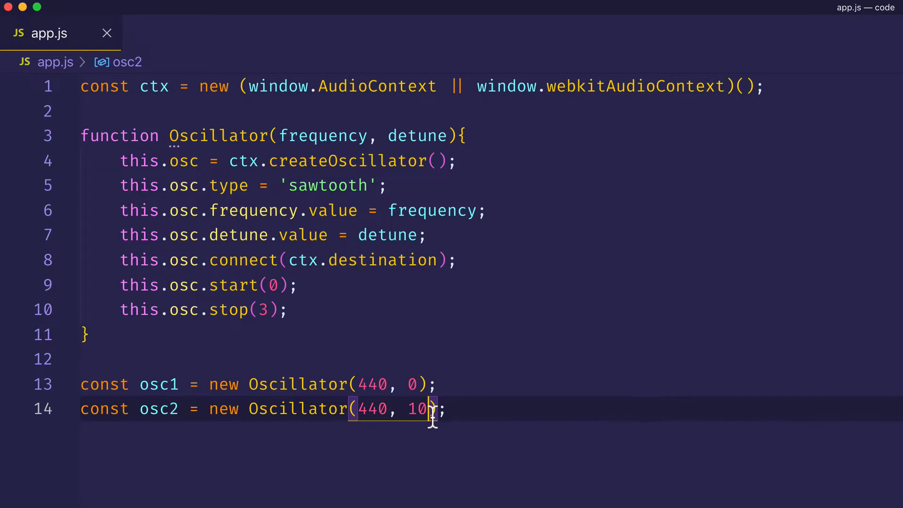
key(Backspace)
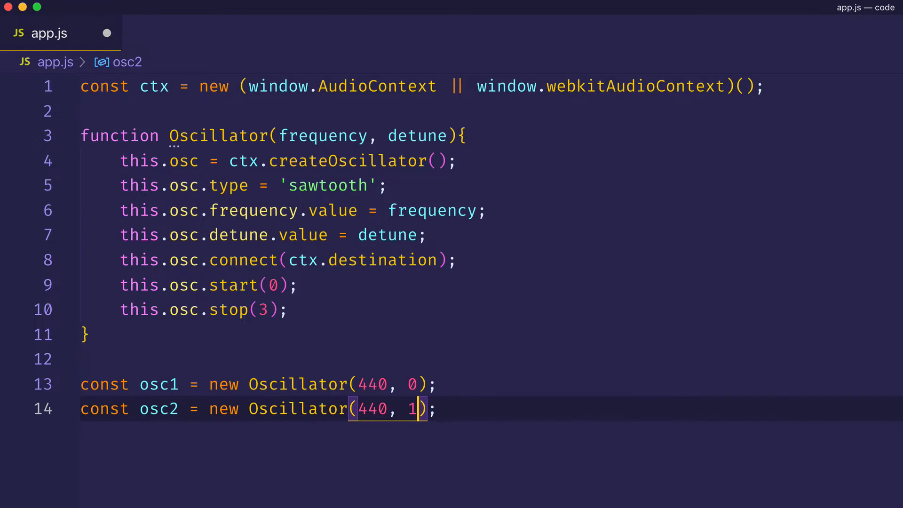
text(5)
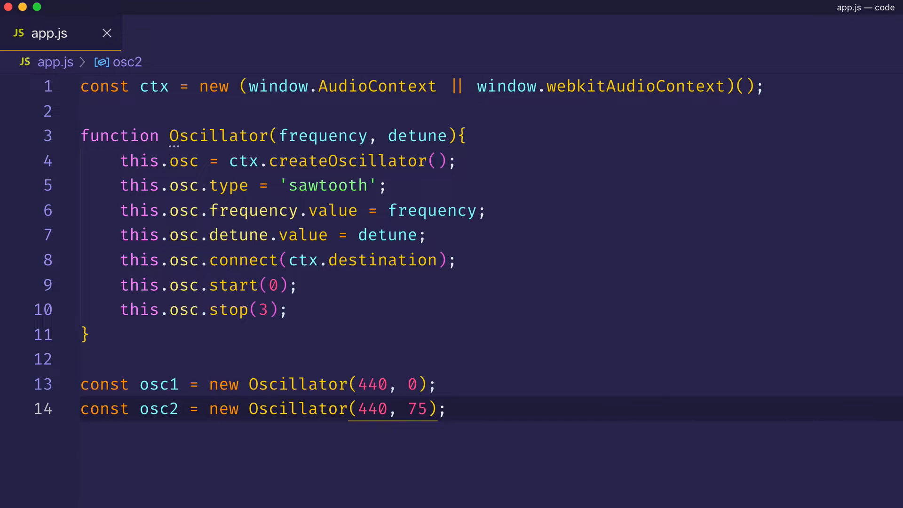
key(Backspace)
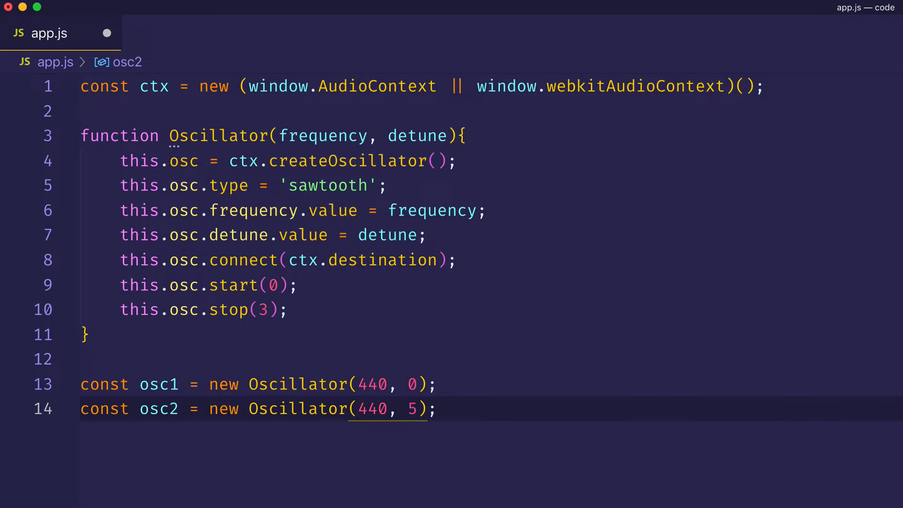
text(1)
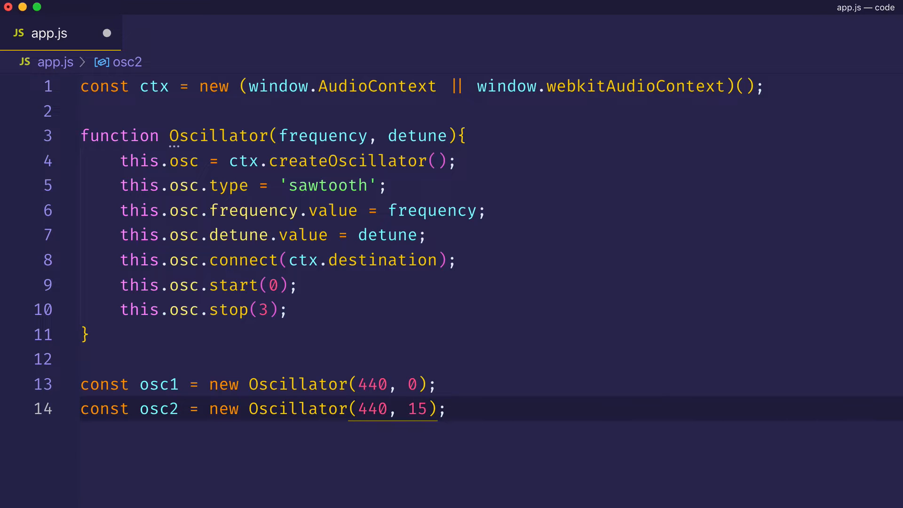
click(417, 409)
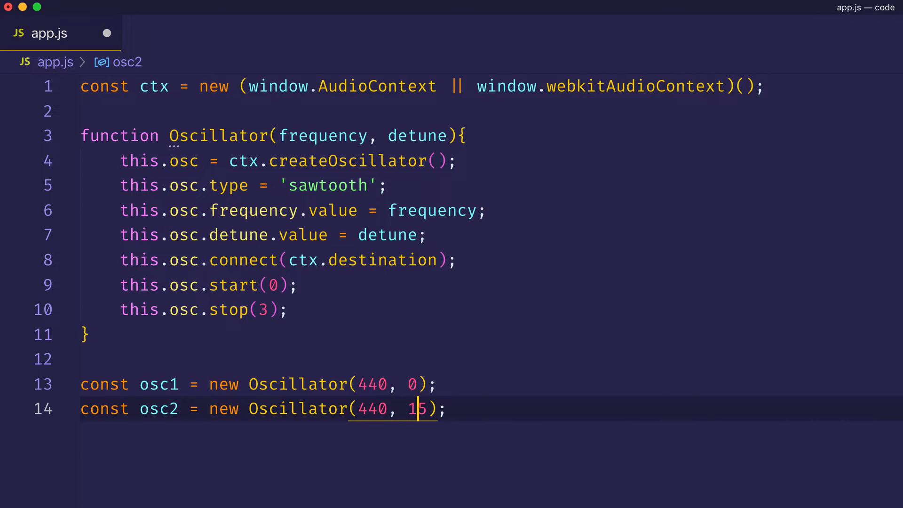
text(5)
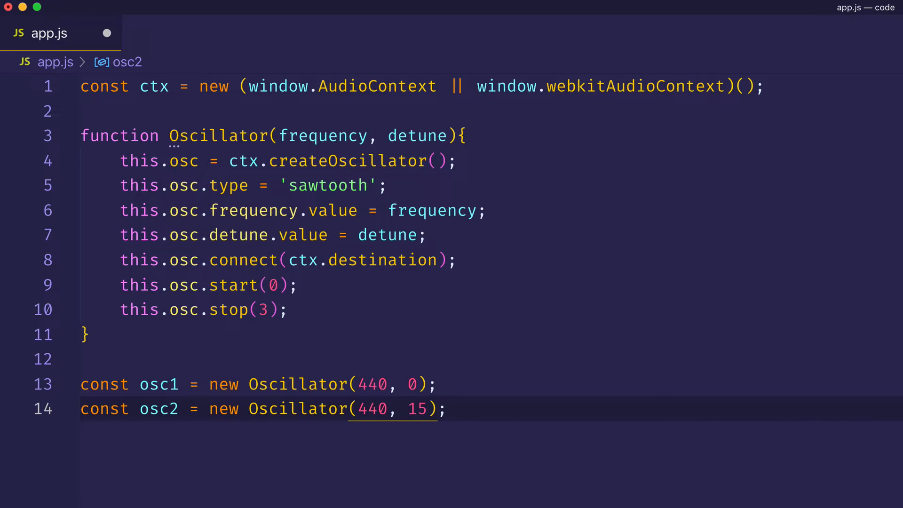
click(416, 408)
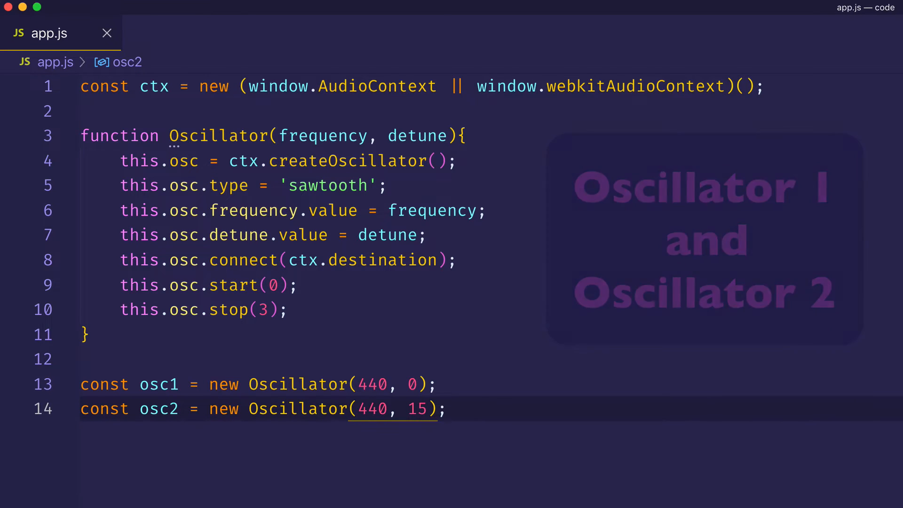
- Change osc2's detune from 15 to 75 and save app.js
click(419, 409)
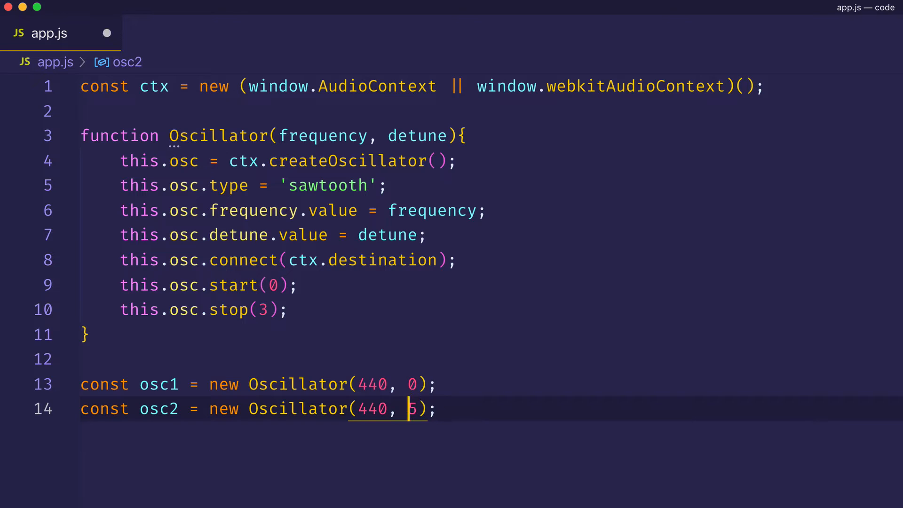
text(7)
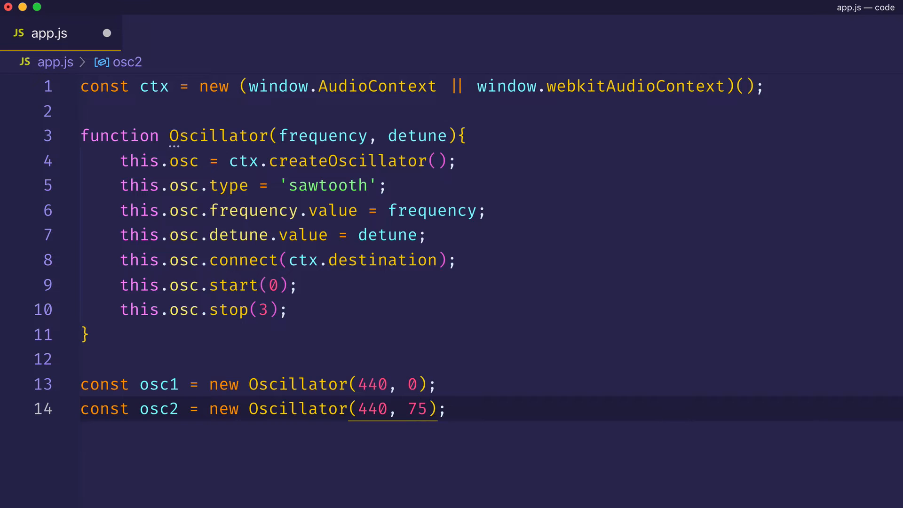
click(417, 409)
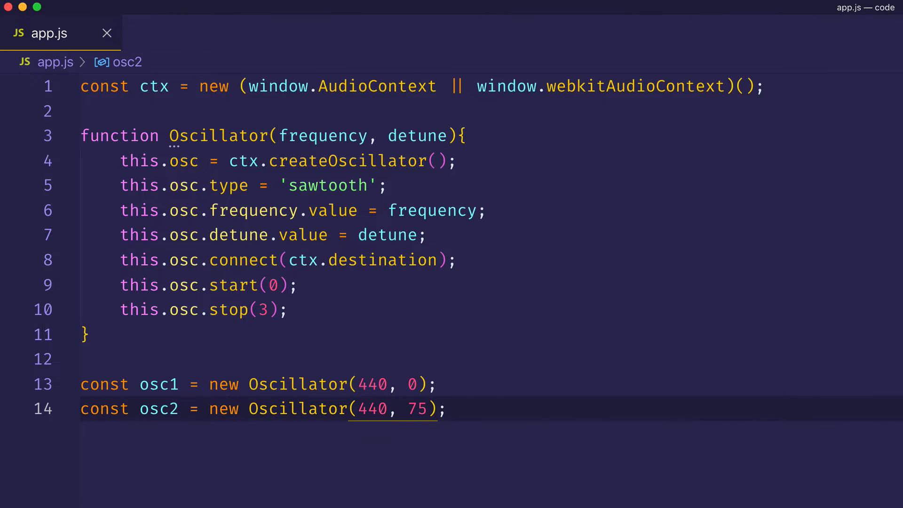
mouse_move(488, 410)
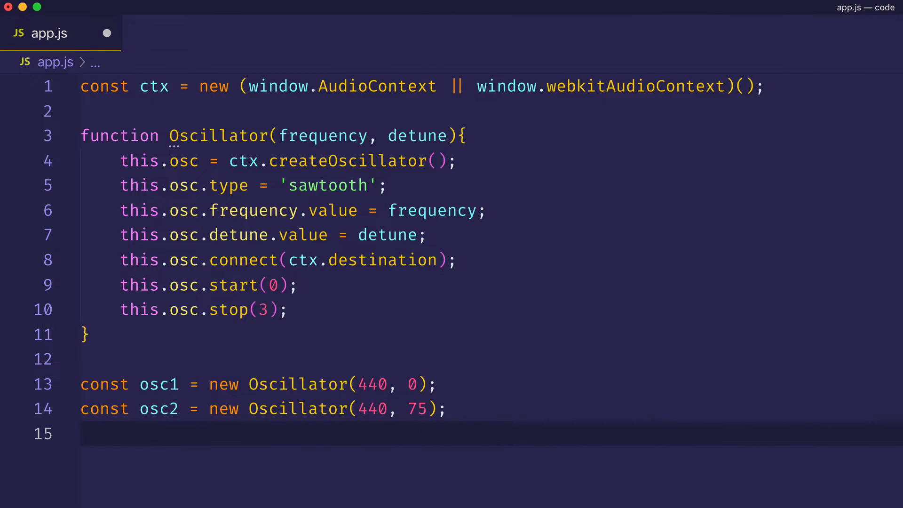
- Declare const osc3 = new Oscillator(440, 15) and clear osc2's detune of 75
text(const osc)
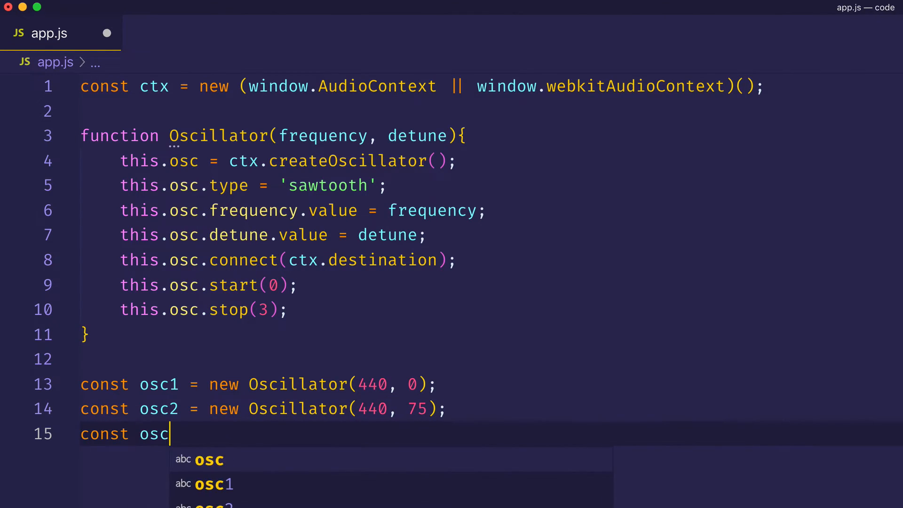
text(3 = new Oscillator()
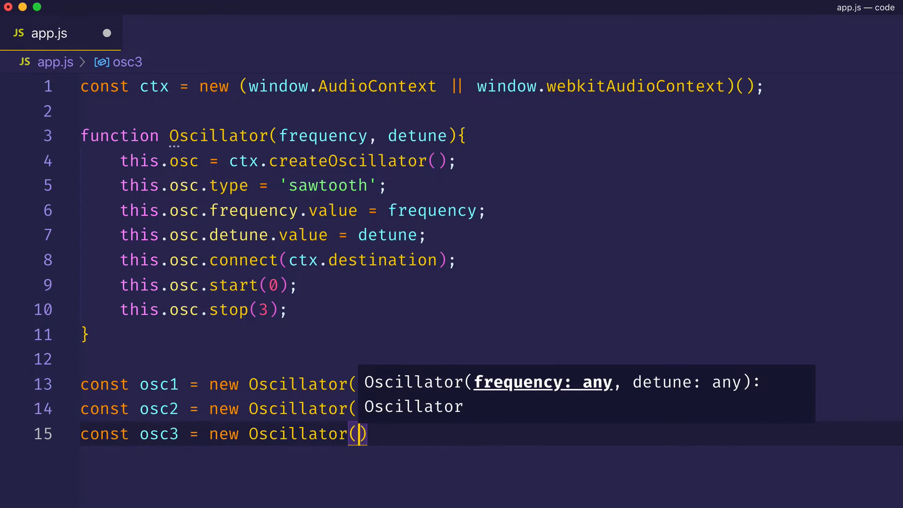
text(4)
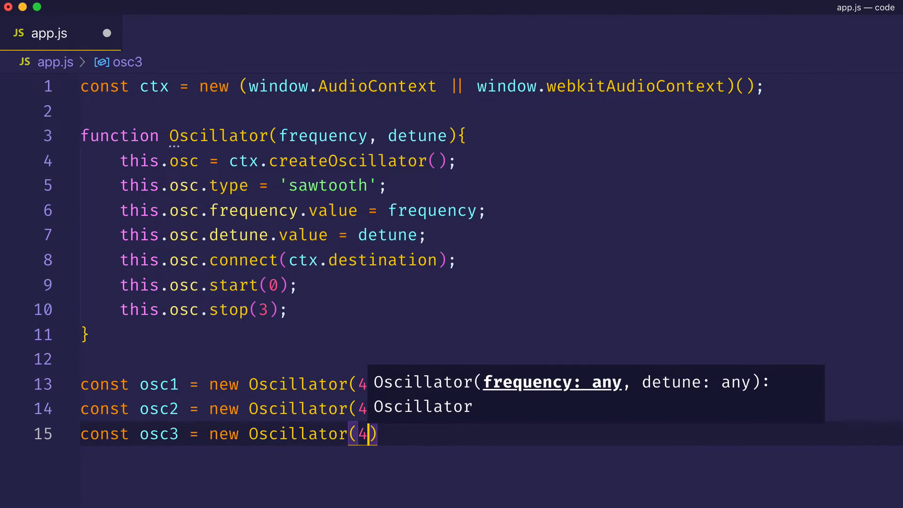
text(40)
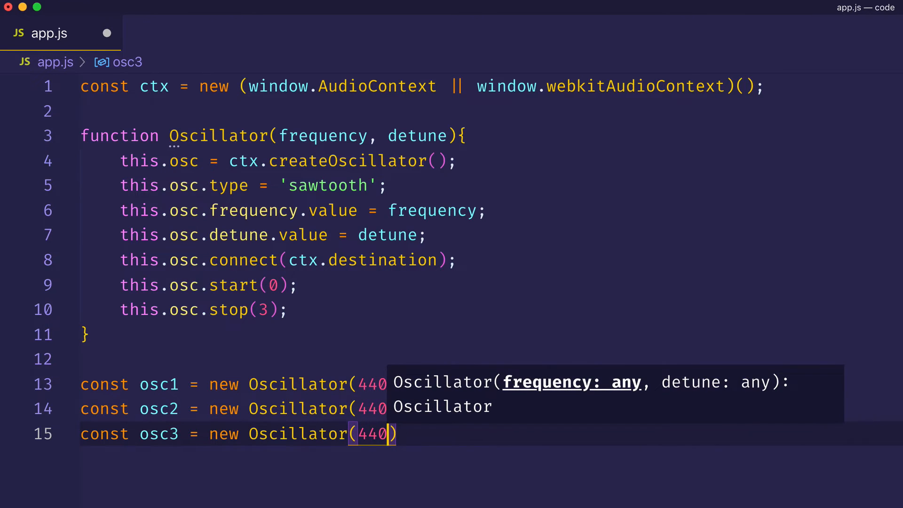
text(, 15)
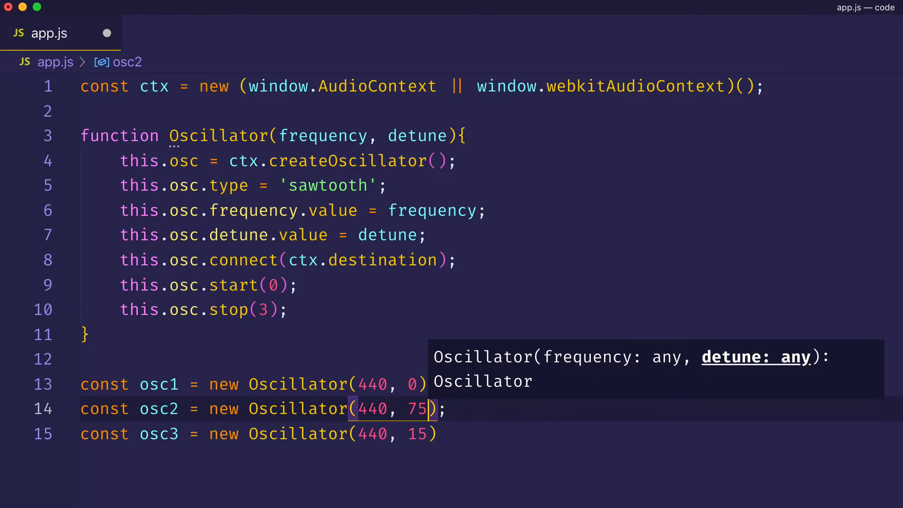
key(Backspace)
text(;)
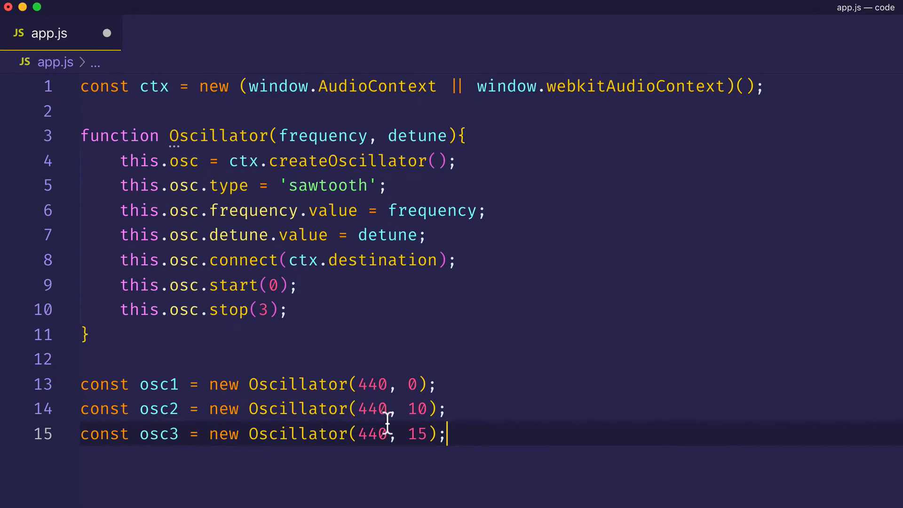
mouse_move(430, 409)
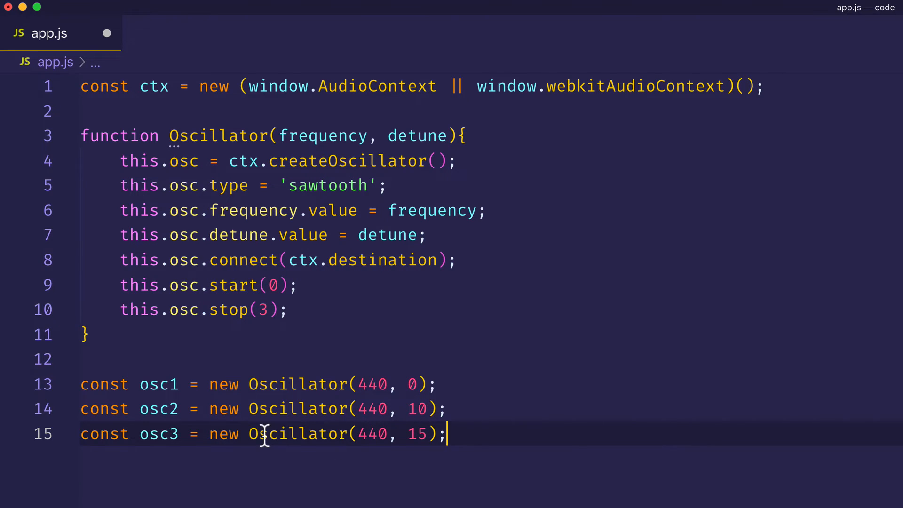
mouse_move(422, 453)
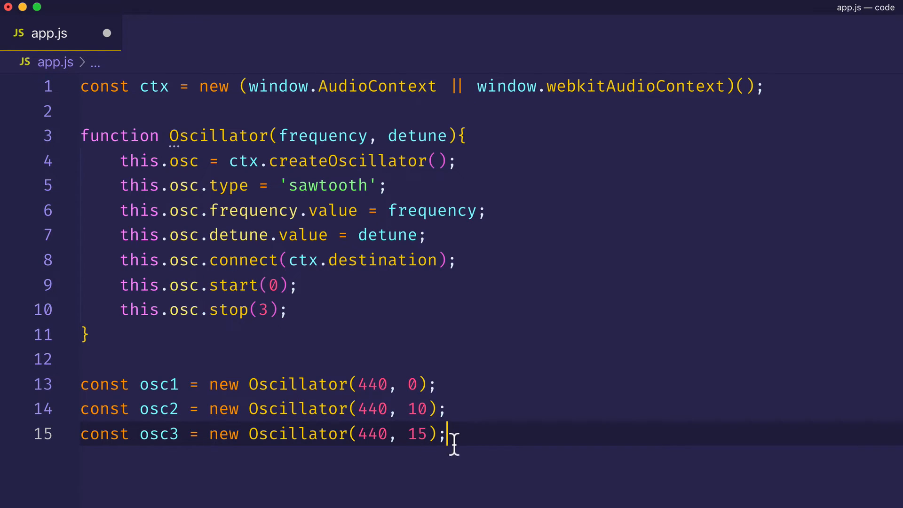
mouse_move(489, 440)
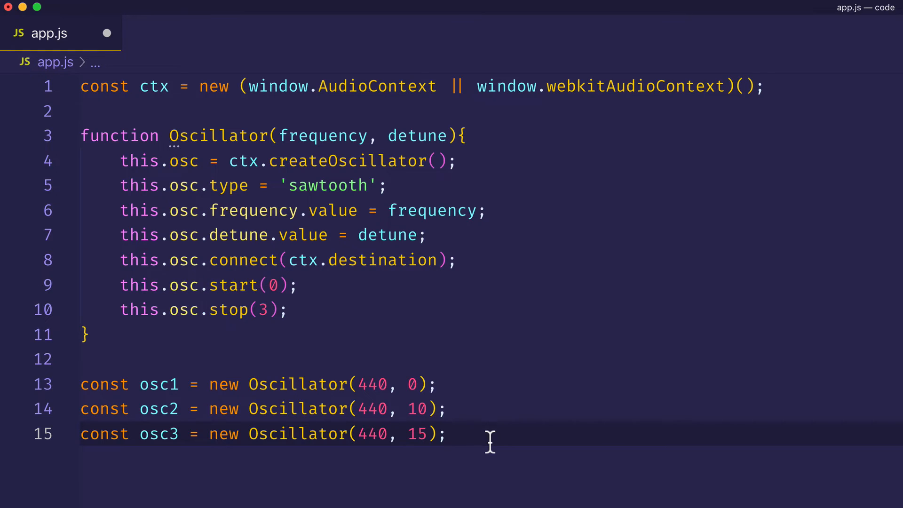